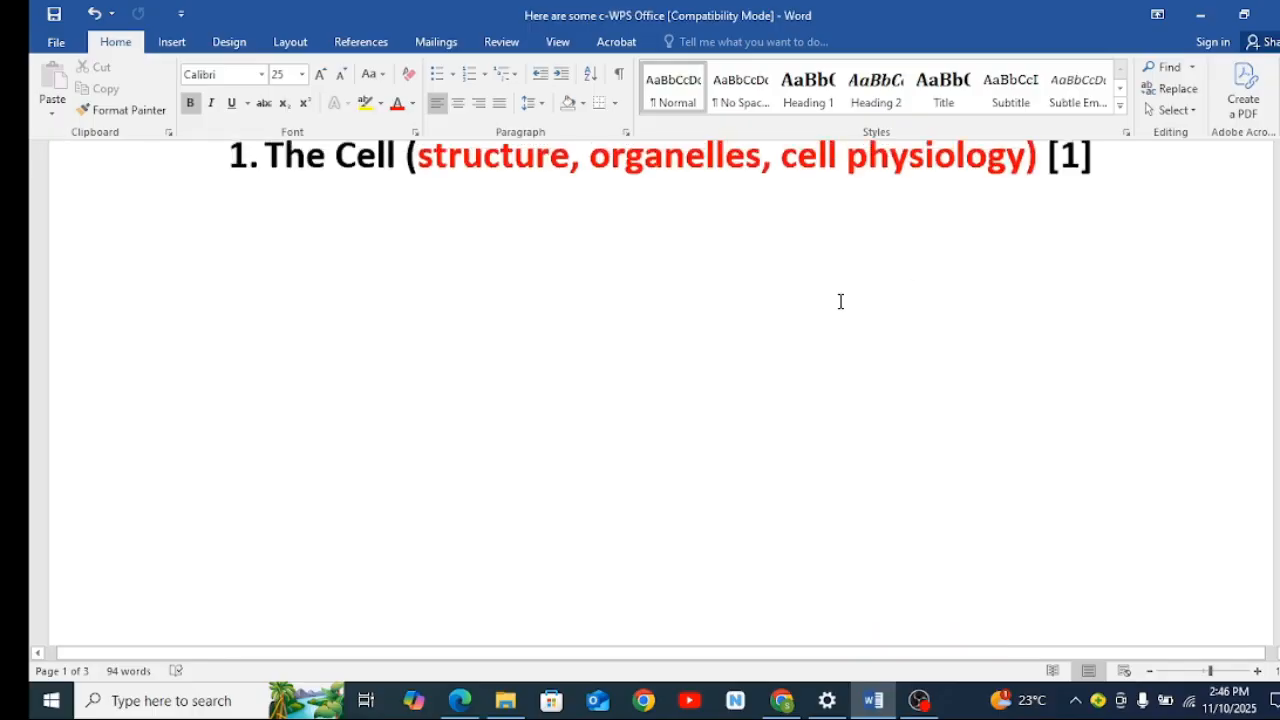
Scroll down past The Cell and Classification of Living Organisms until topic 3, Nutrition in Plants & Animals, shows.
scroll("down", 3)
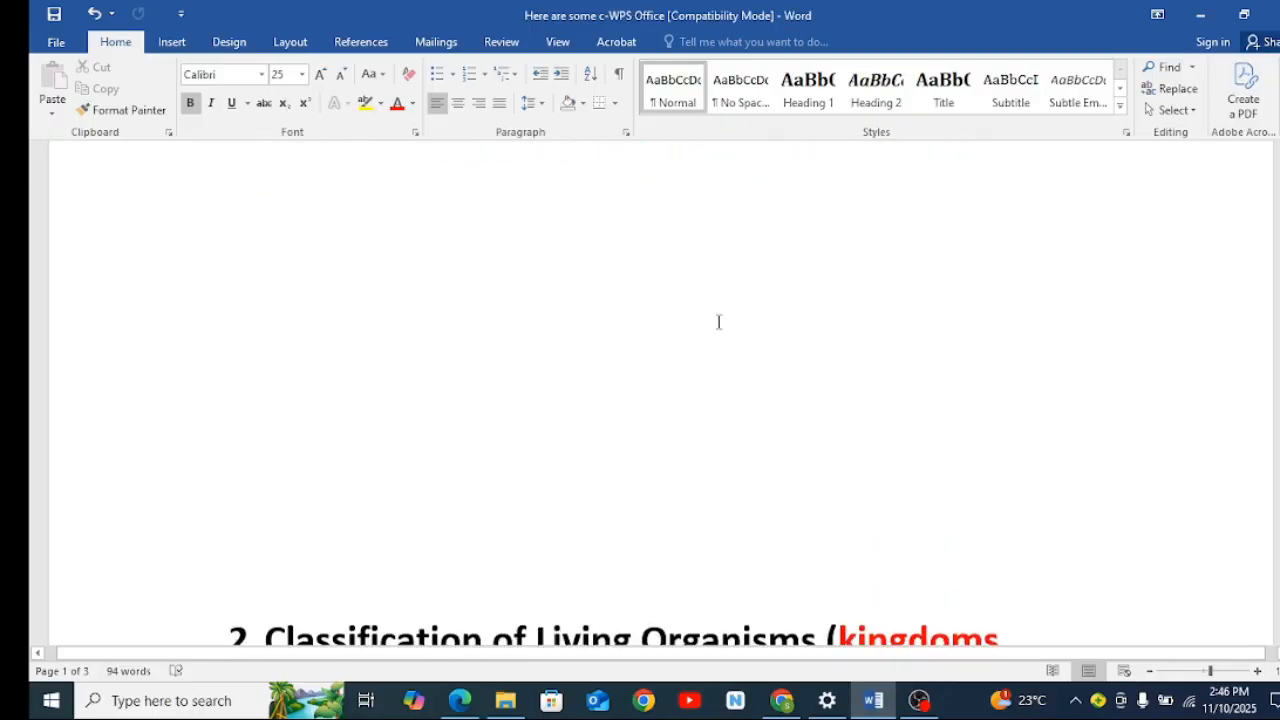
mouse_move(560, 370)
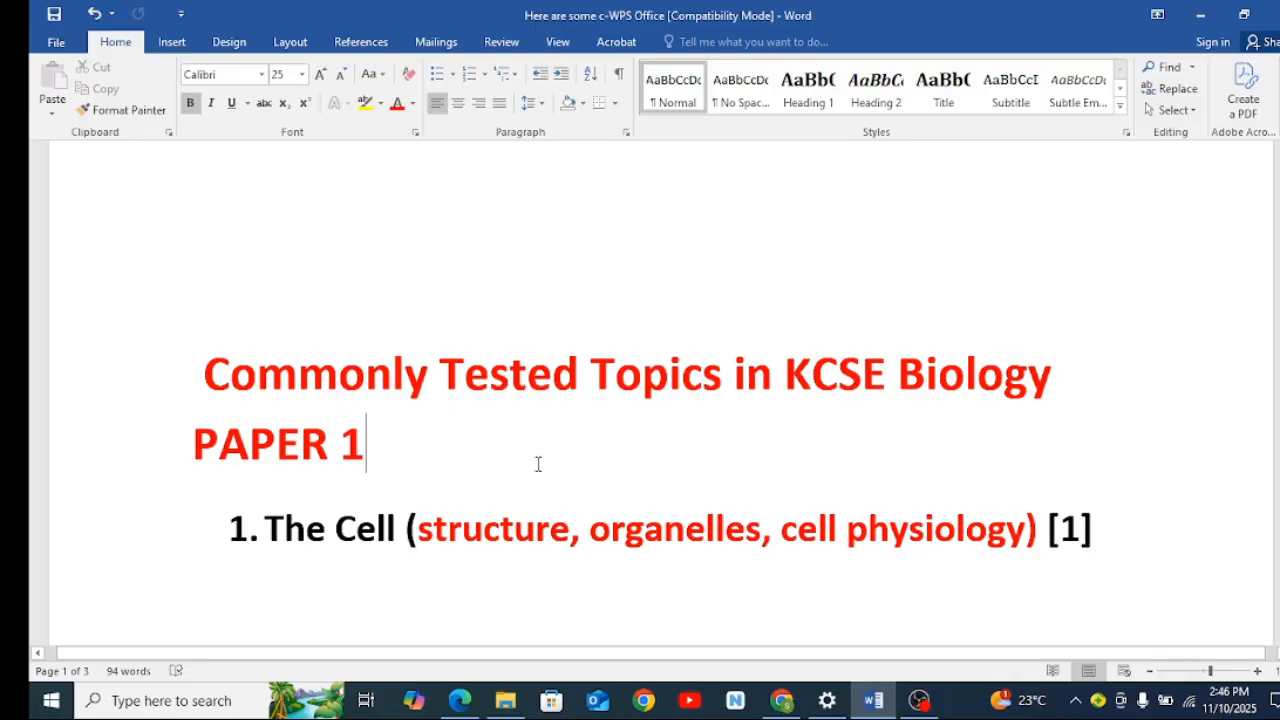
scroll("down", 3)
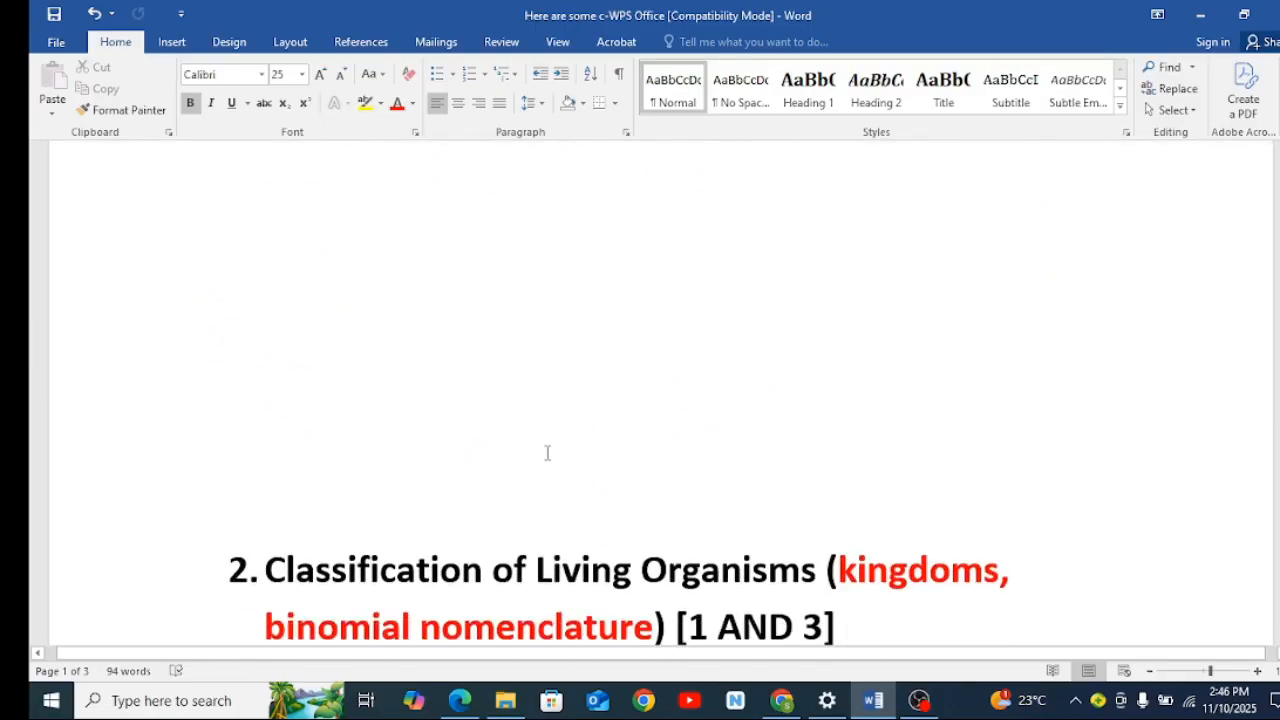
scroll("down", 3)
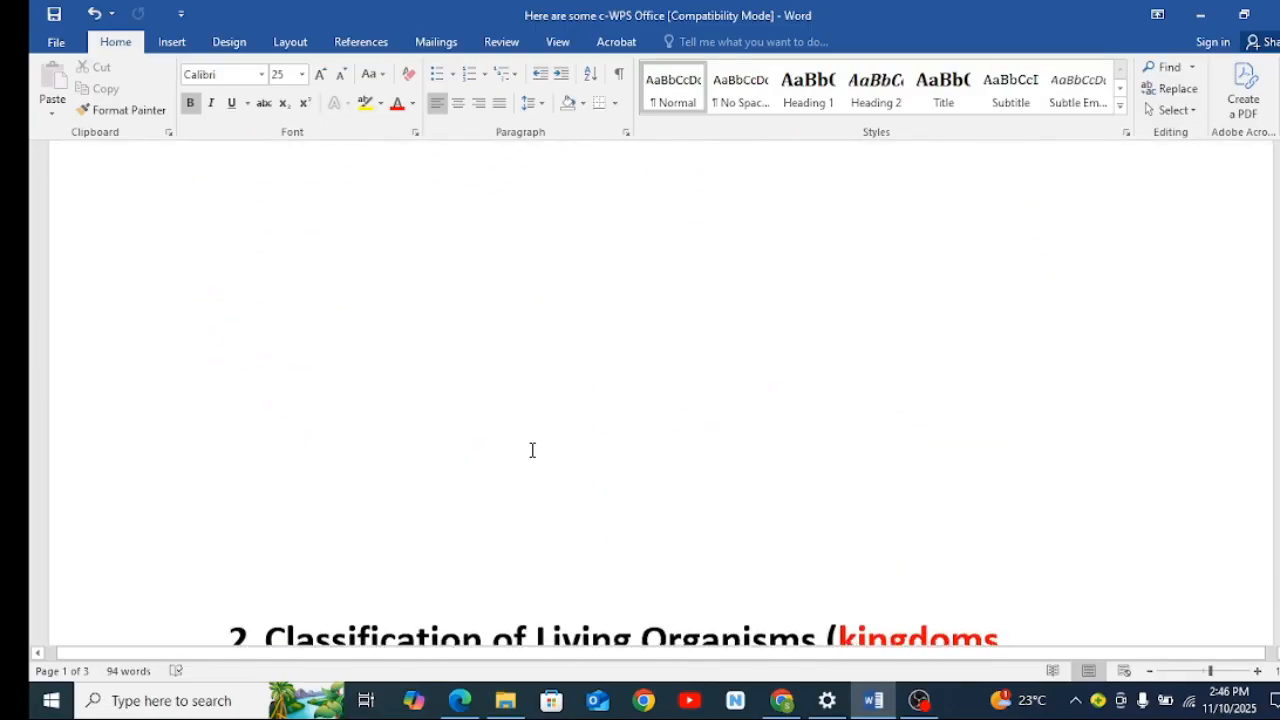
mouse_move(496, 408)
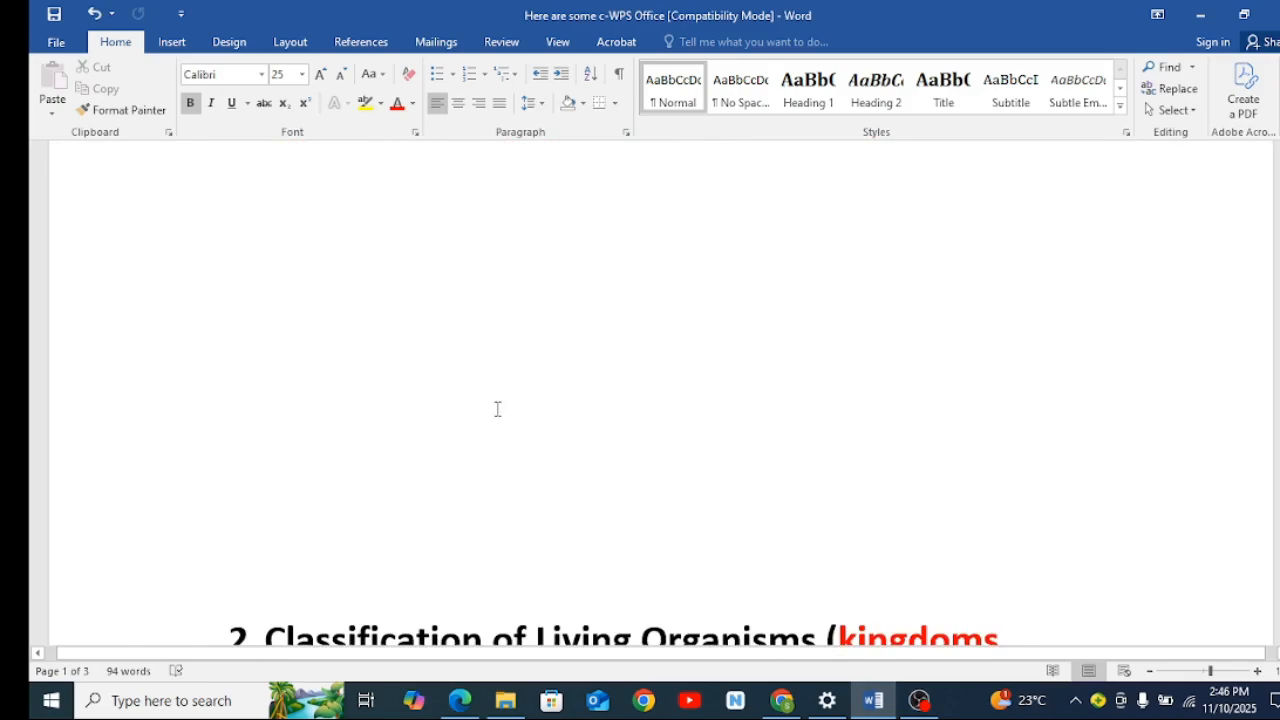
scroll("up", 3)
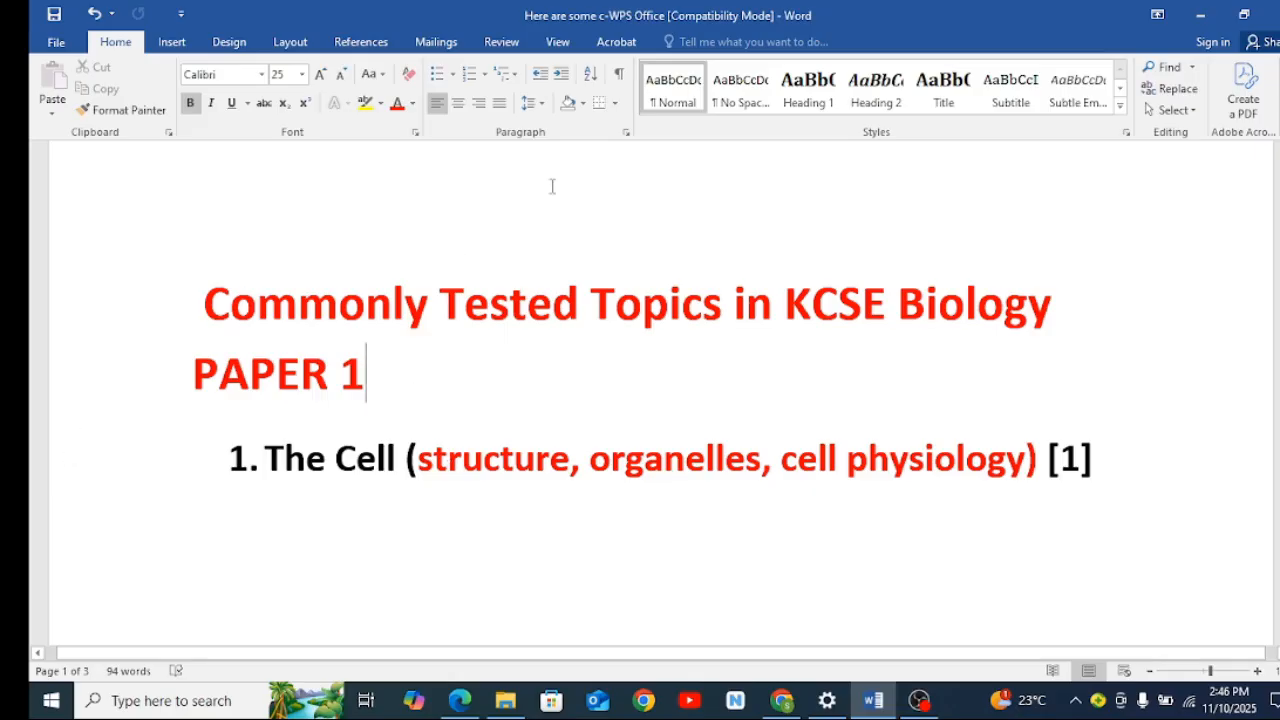
mouse_move(512, 364)
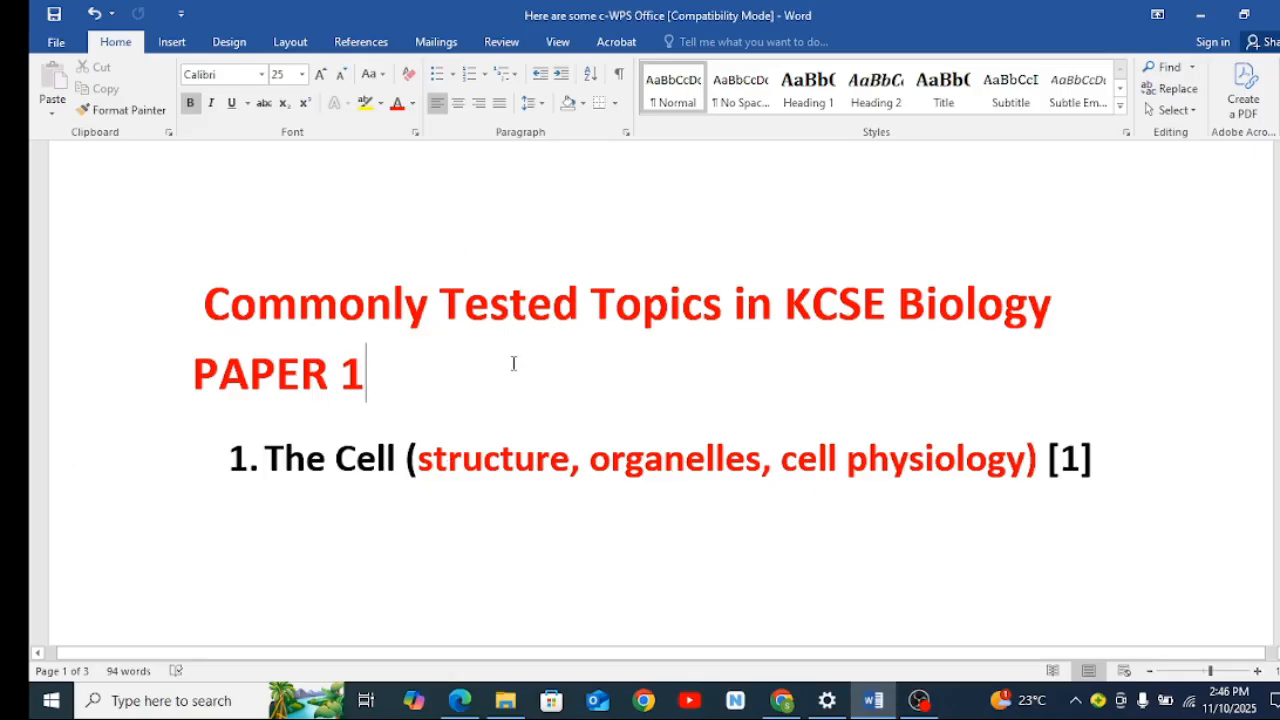
mouse_move(464, 380)
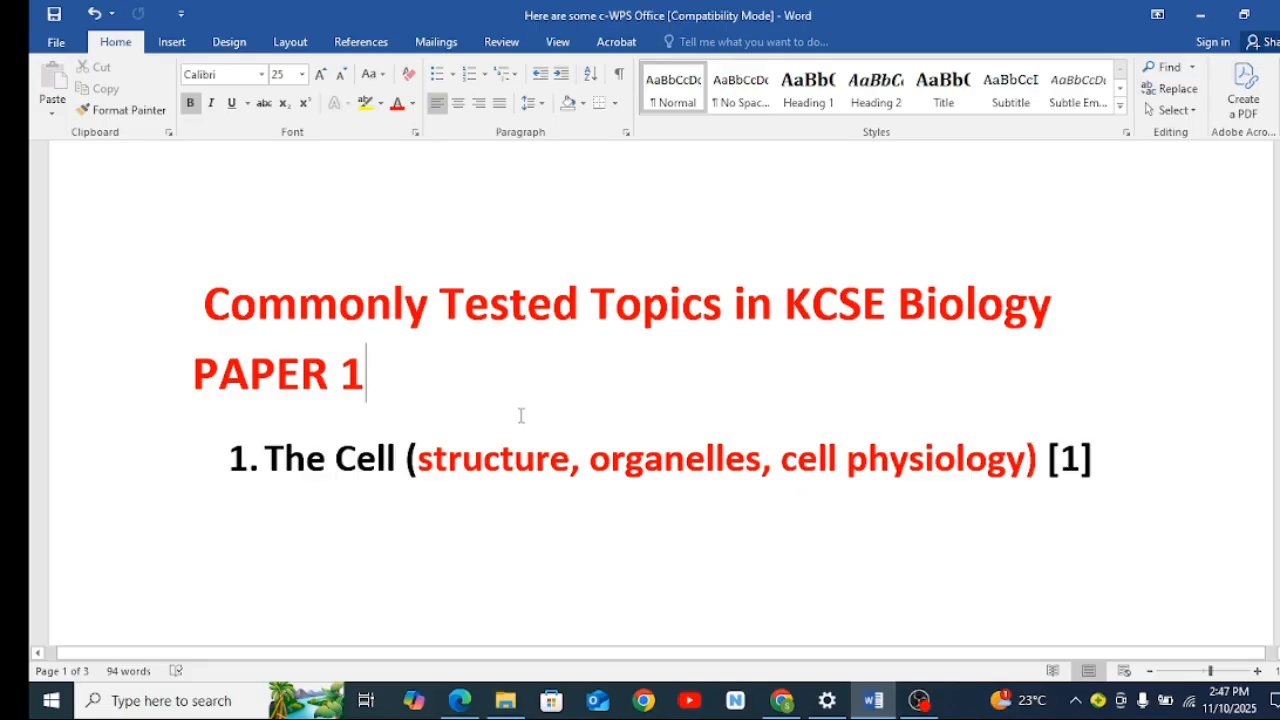
mouse_move(552, 352)
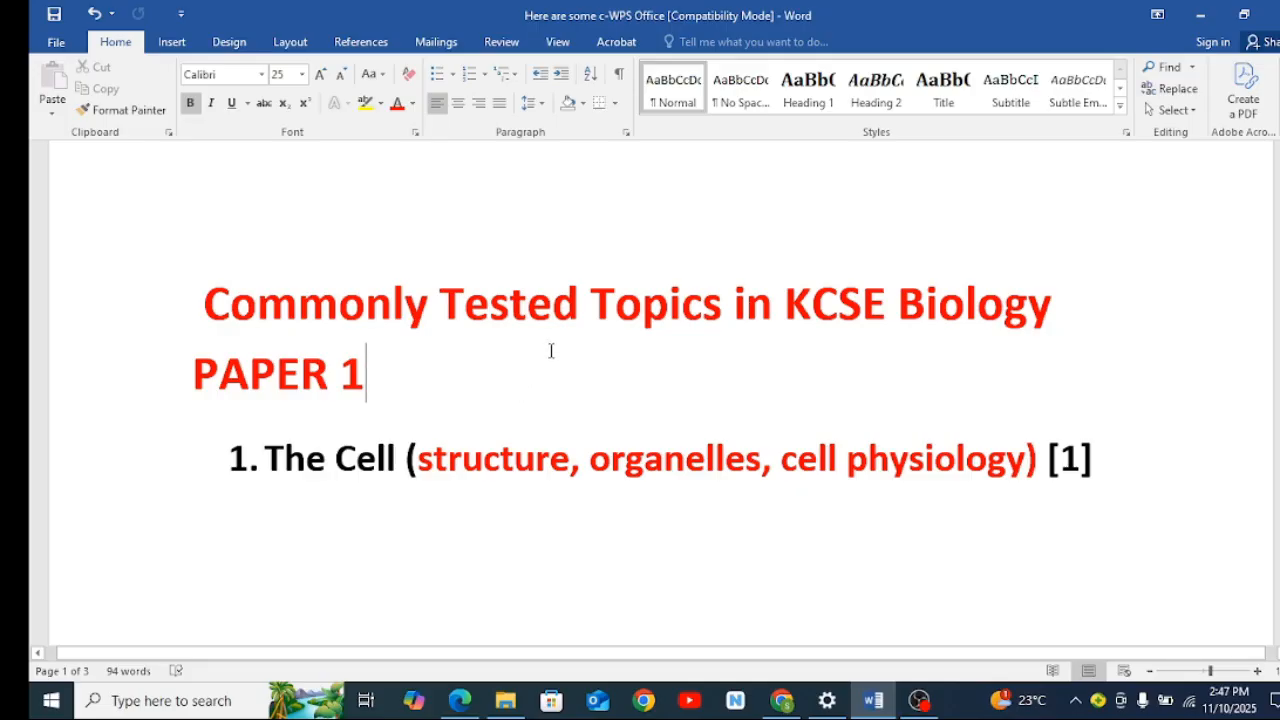
mouse_move(508, 396)
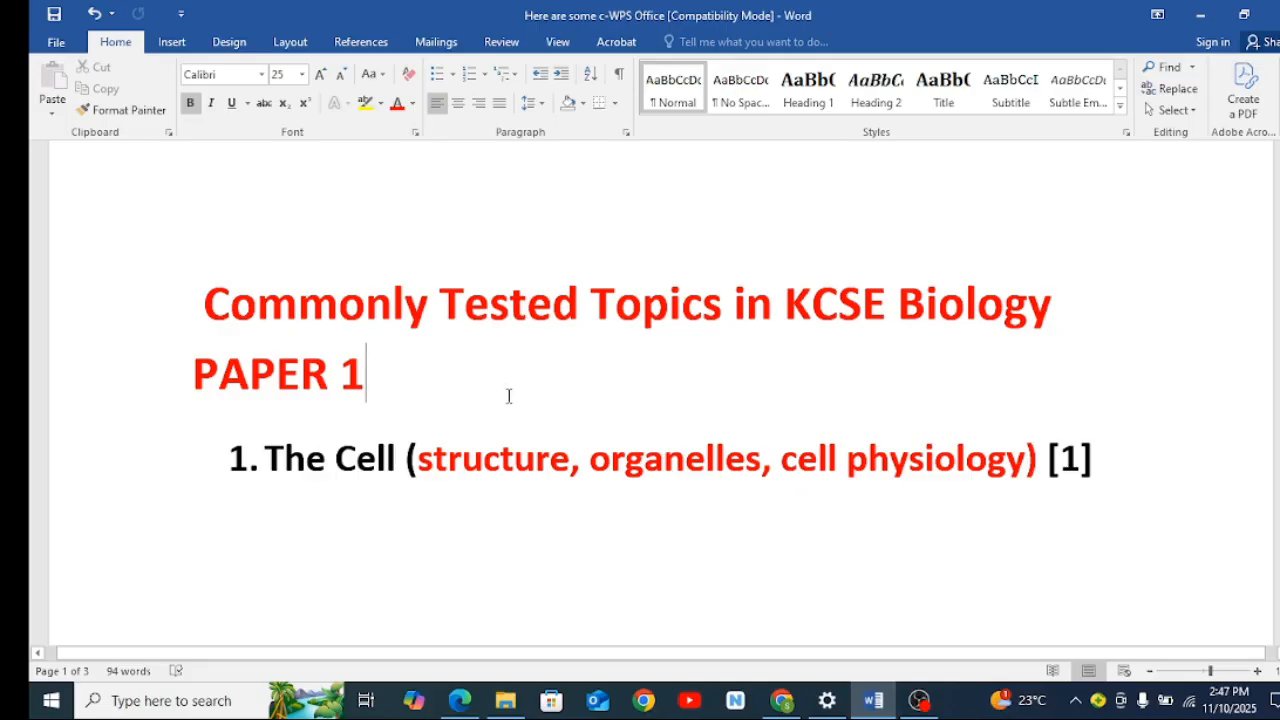
mouse_move(698, 418)
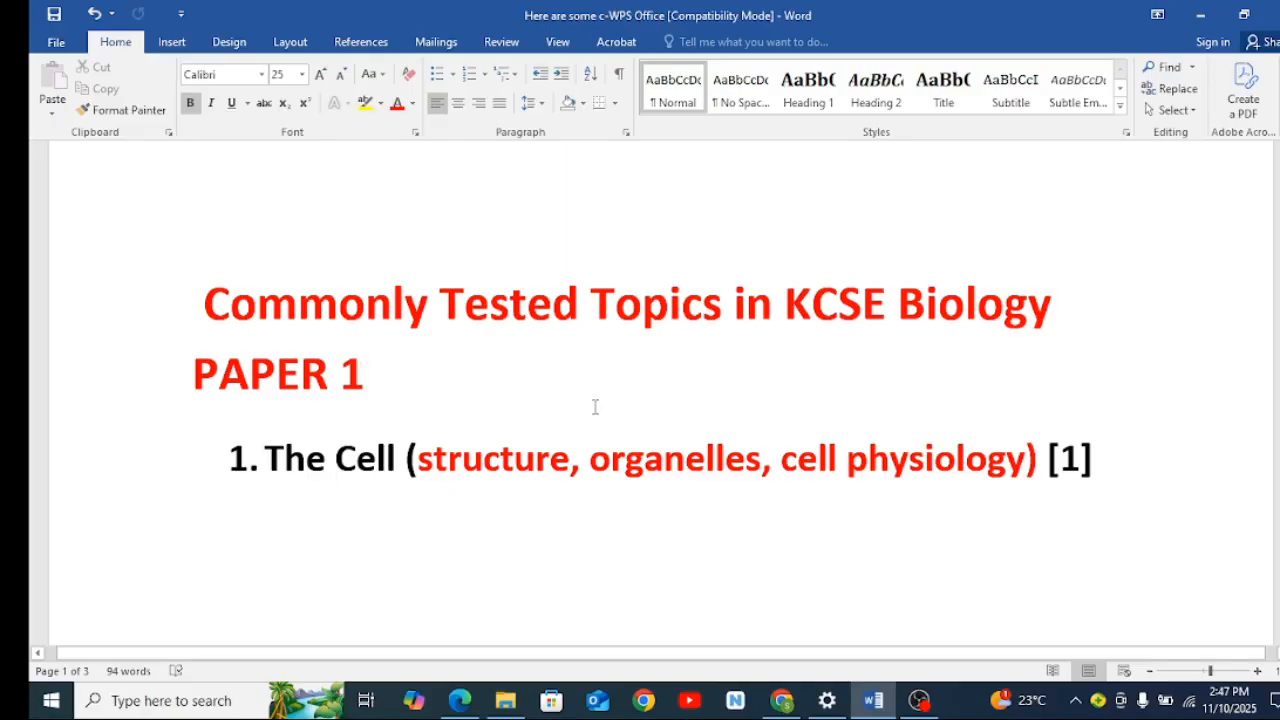
mouse_move(506, 410)
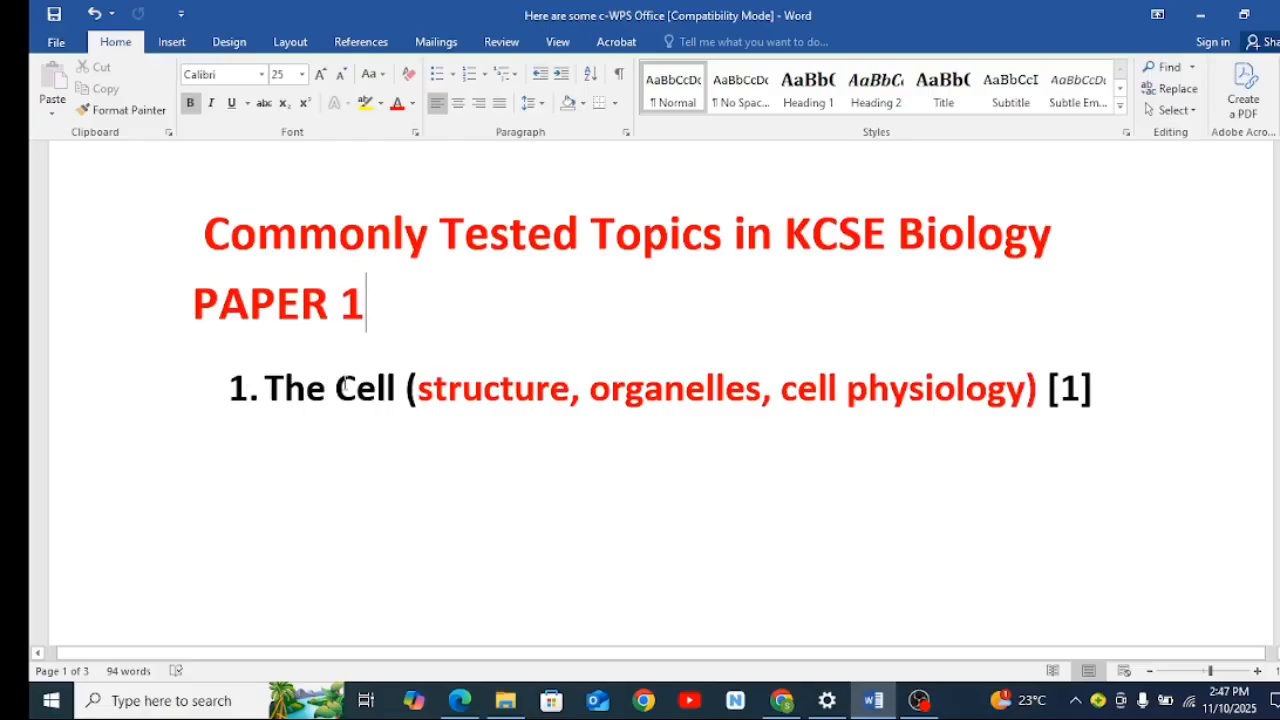
mouse_move(468, 422)
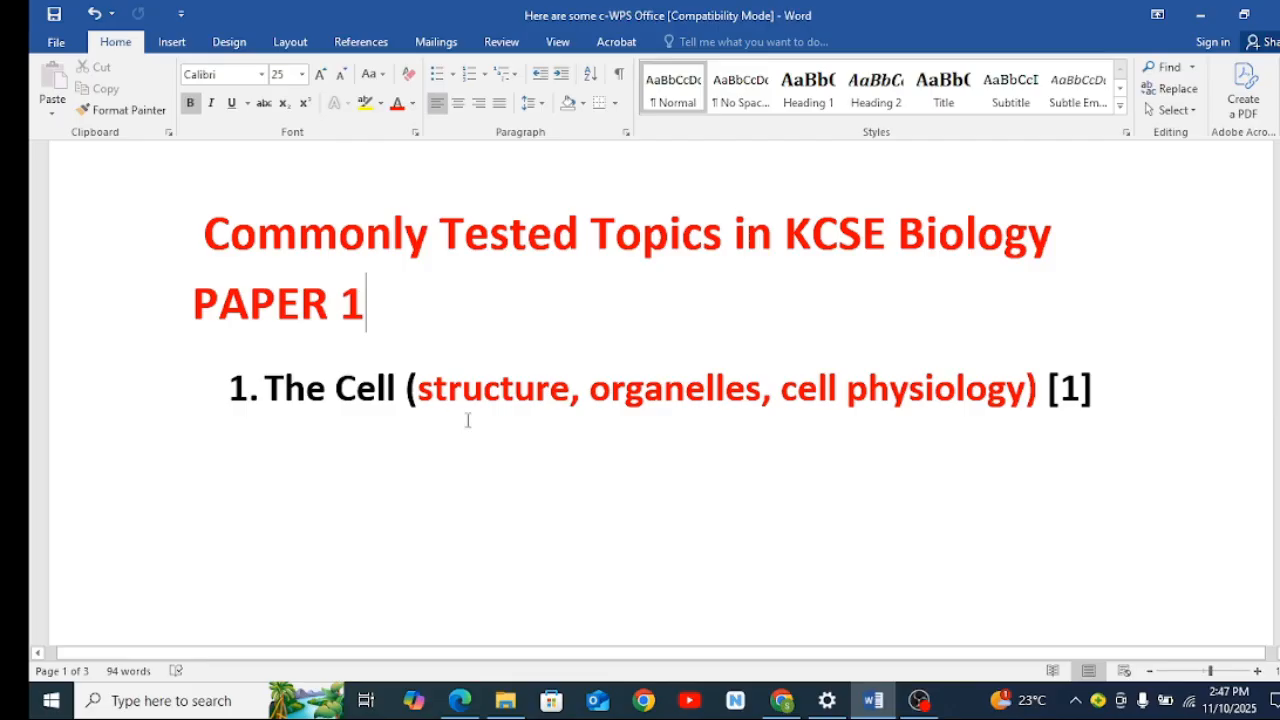
mouse_move(496, 416)
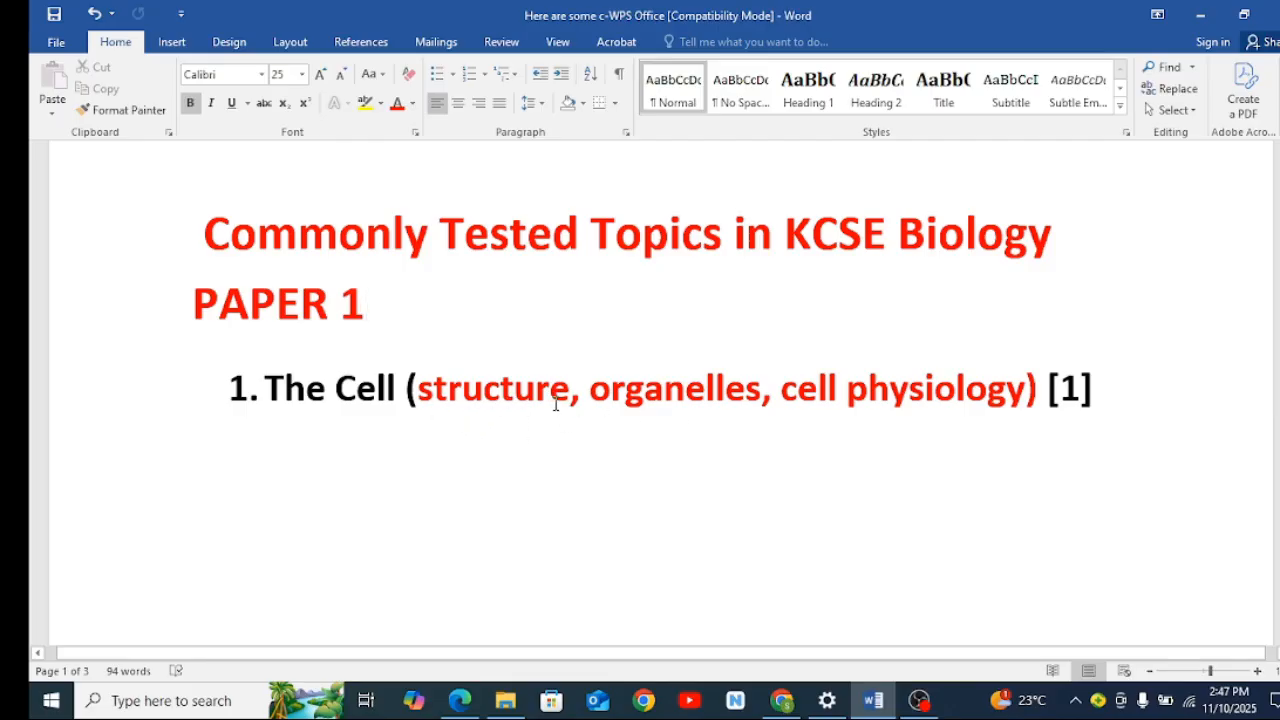
mouse_move(516, 424)
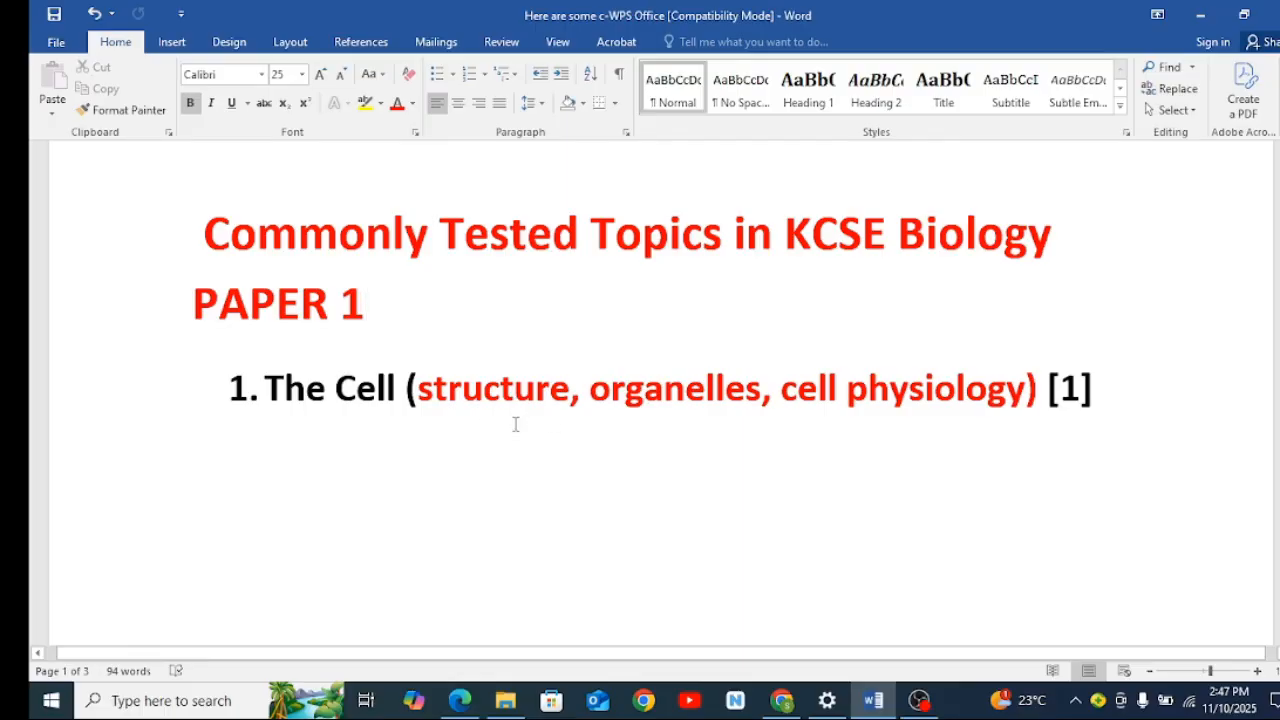
mouse_move(560, 412)
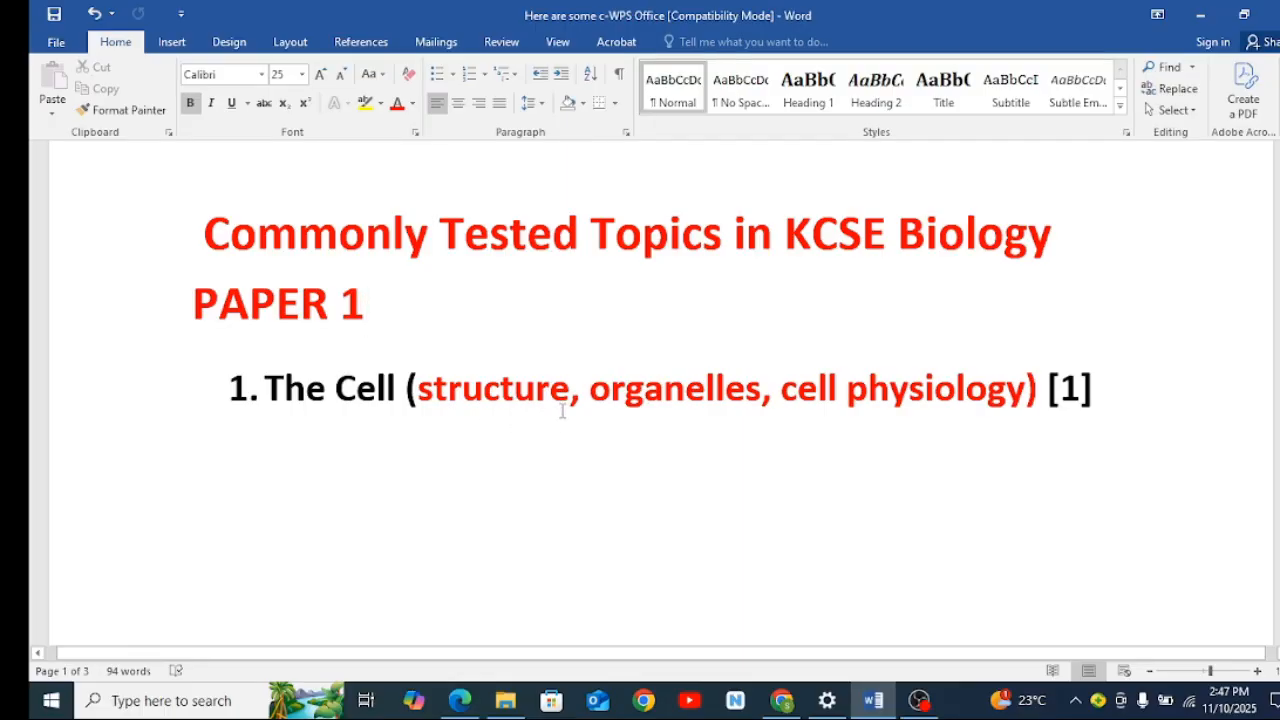
left_click(368, 304)
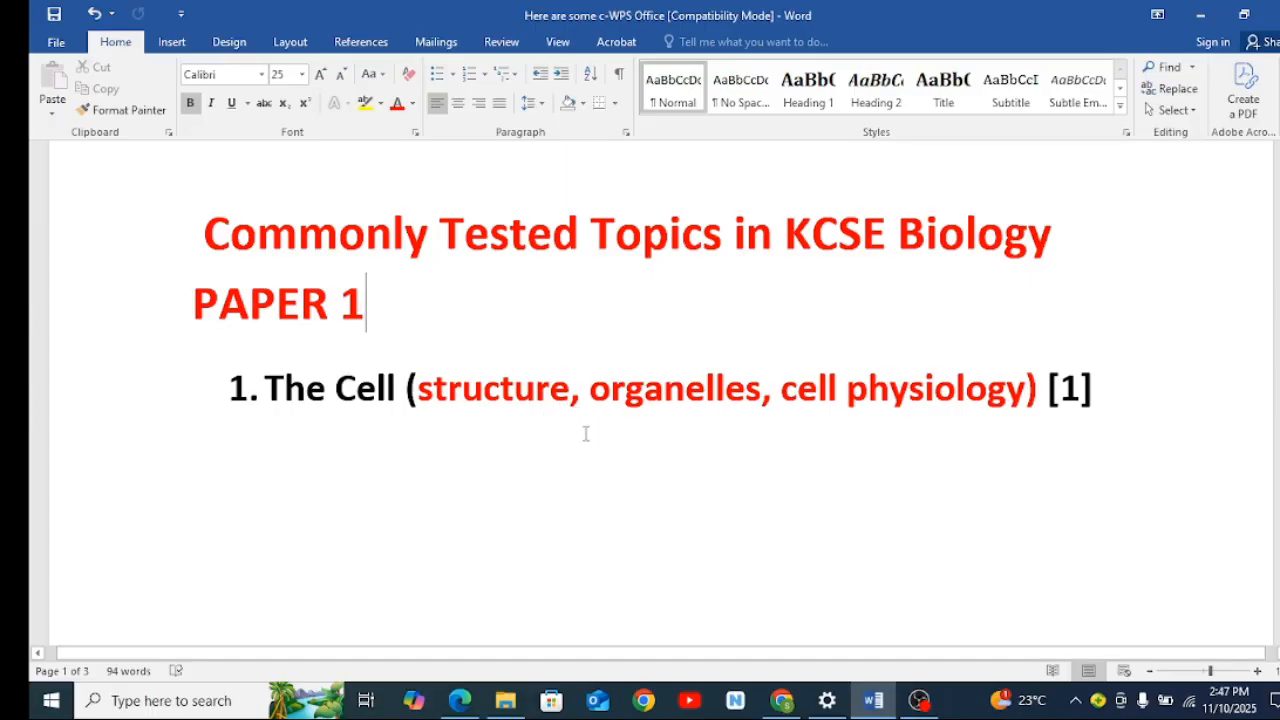
mouse_move(606, 446)
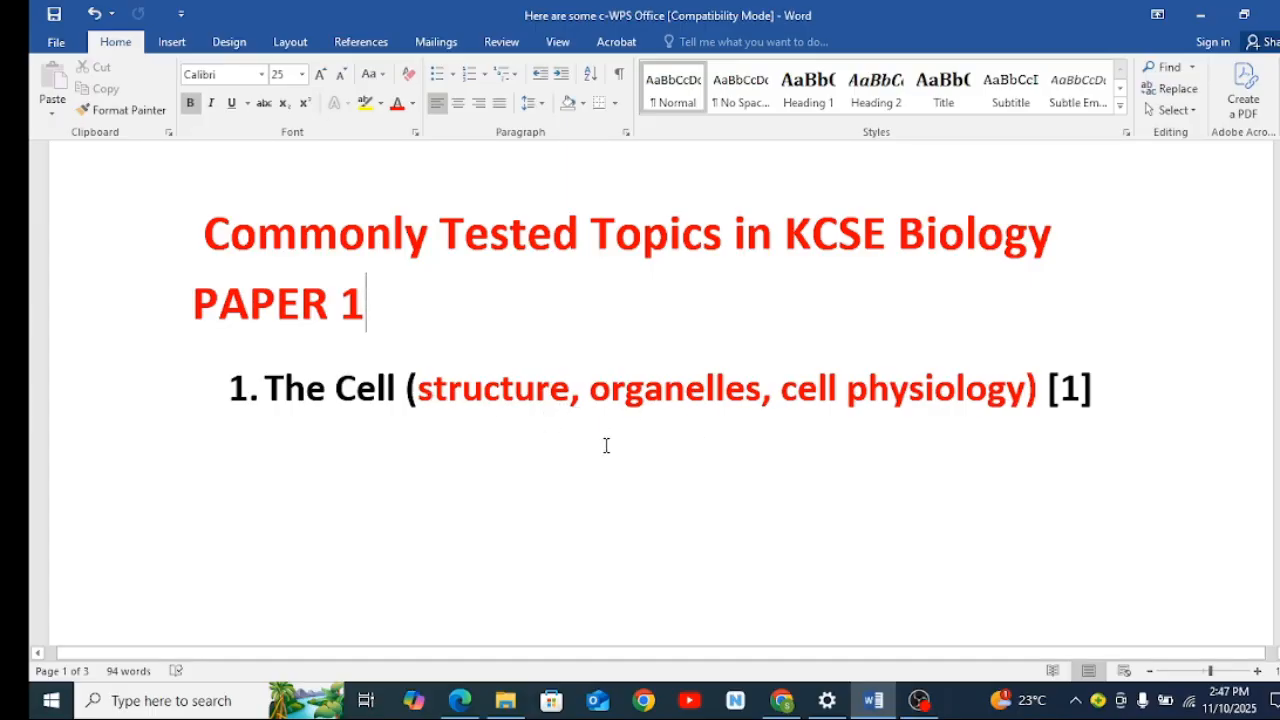
mouse_move(936, 408)
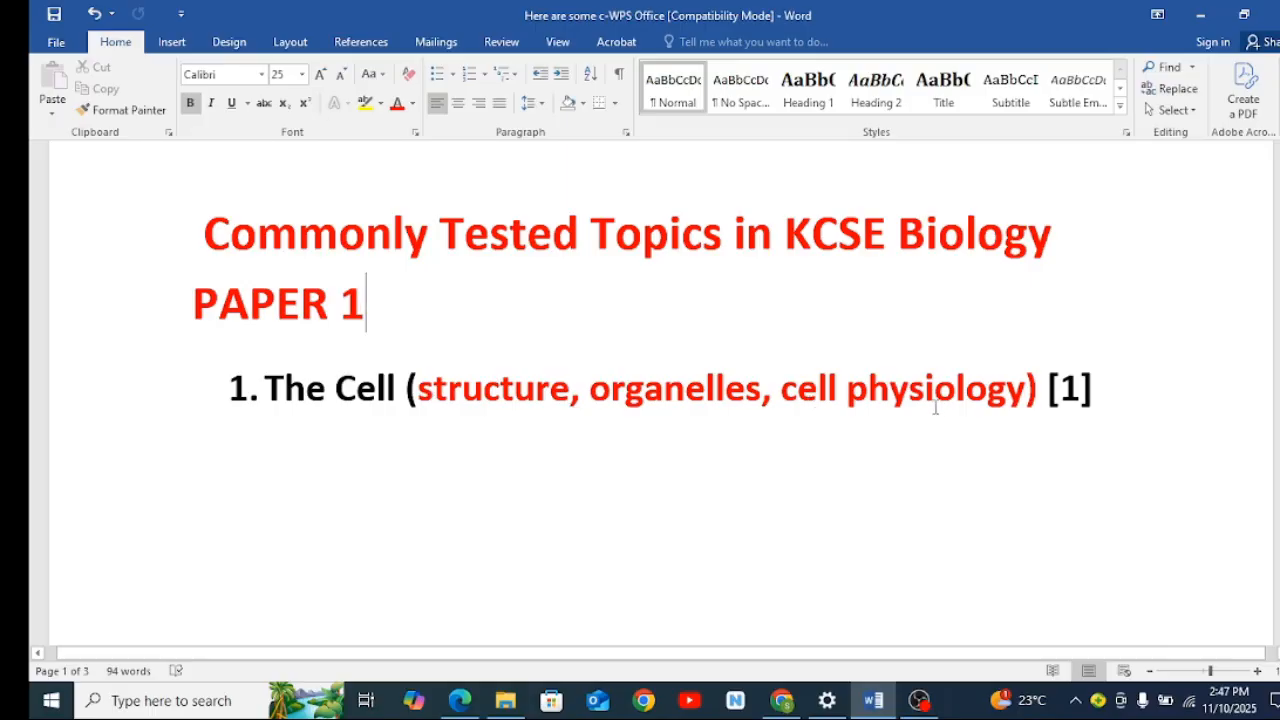
mouse_move(796, 418)
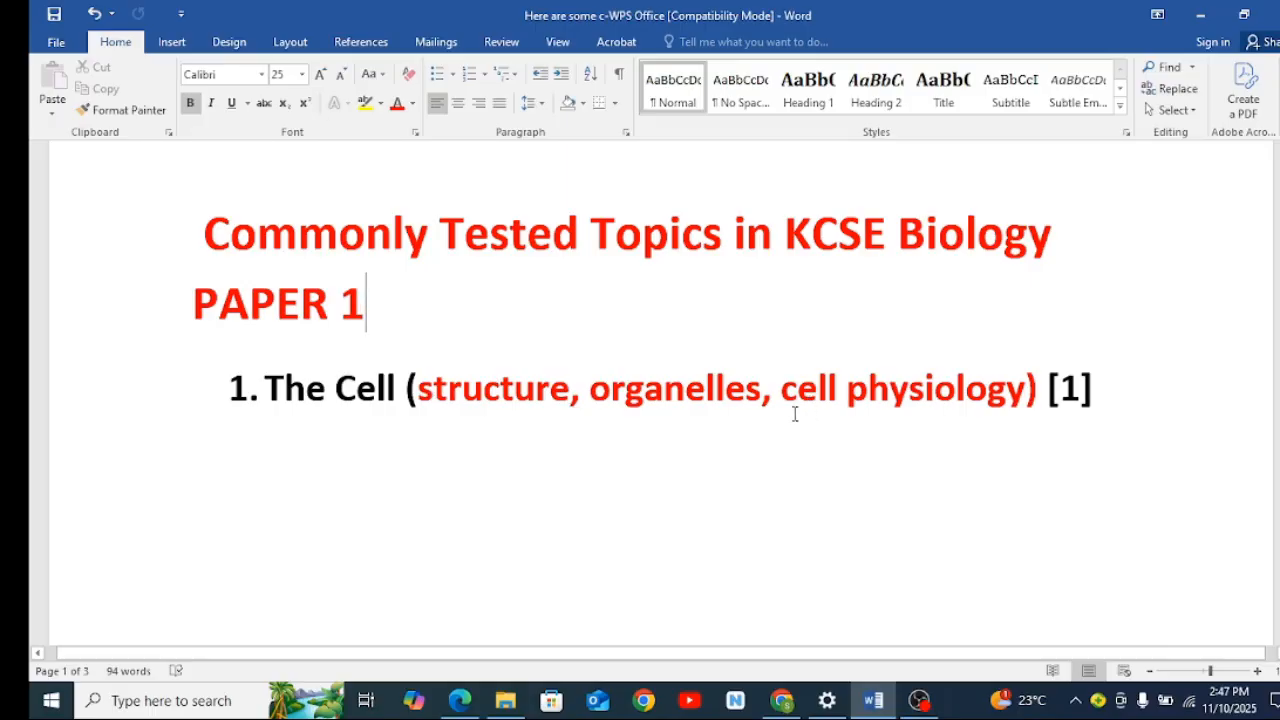
mouse_move(820, 420)
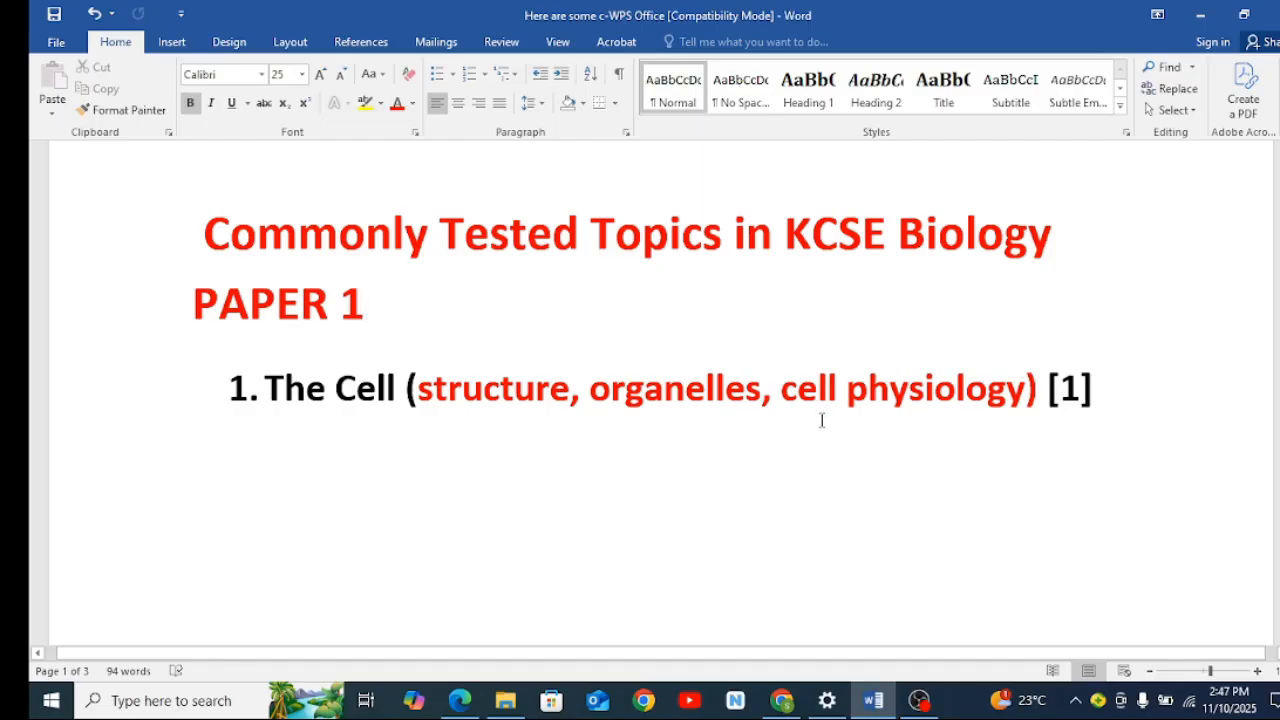
mouse_move(880, 410)
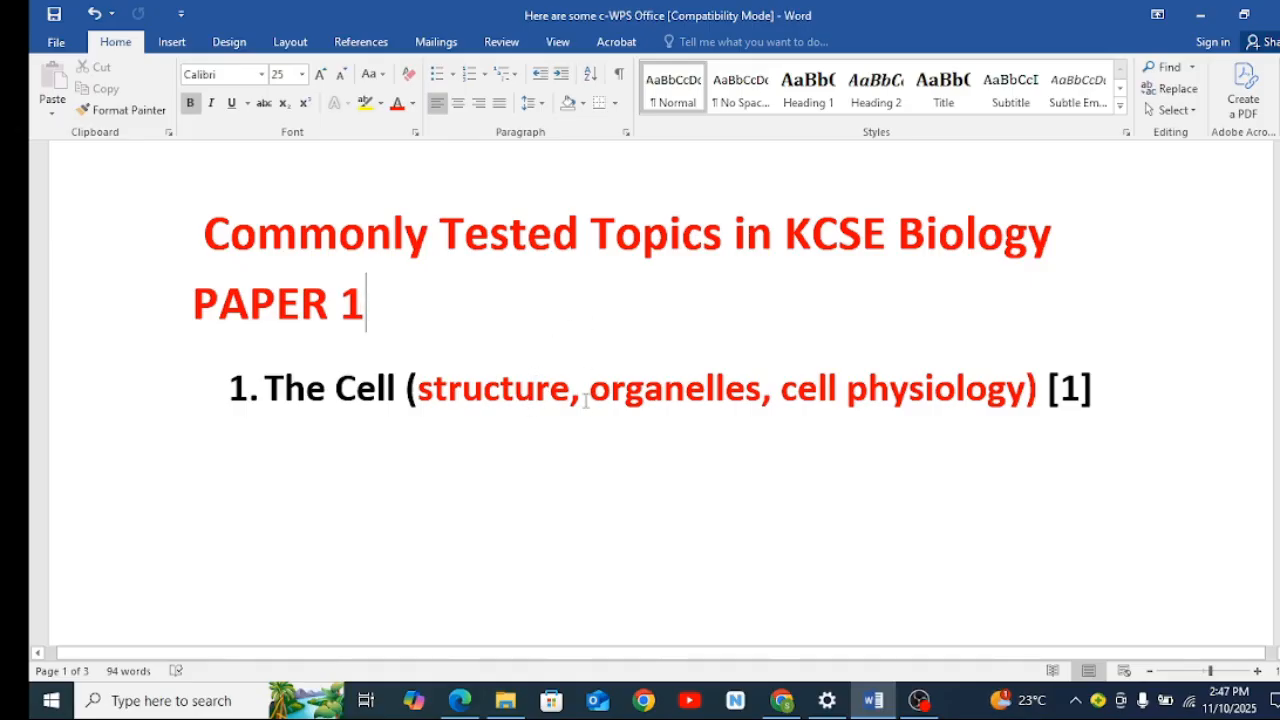
scroll("down", 3)
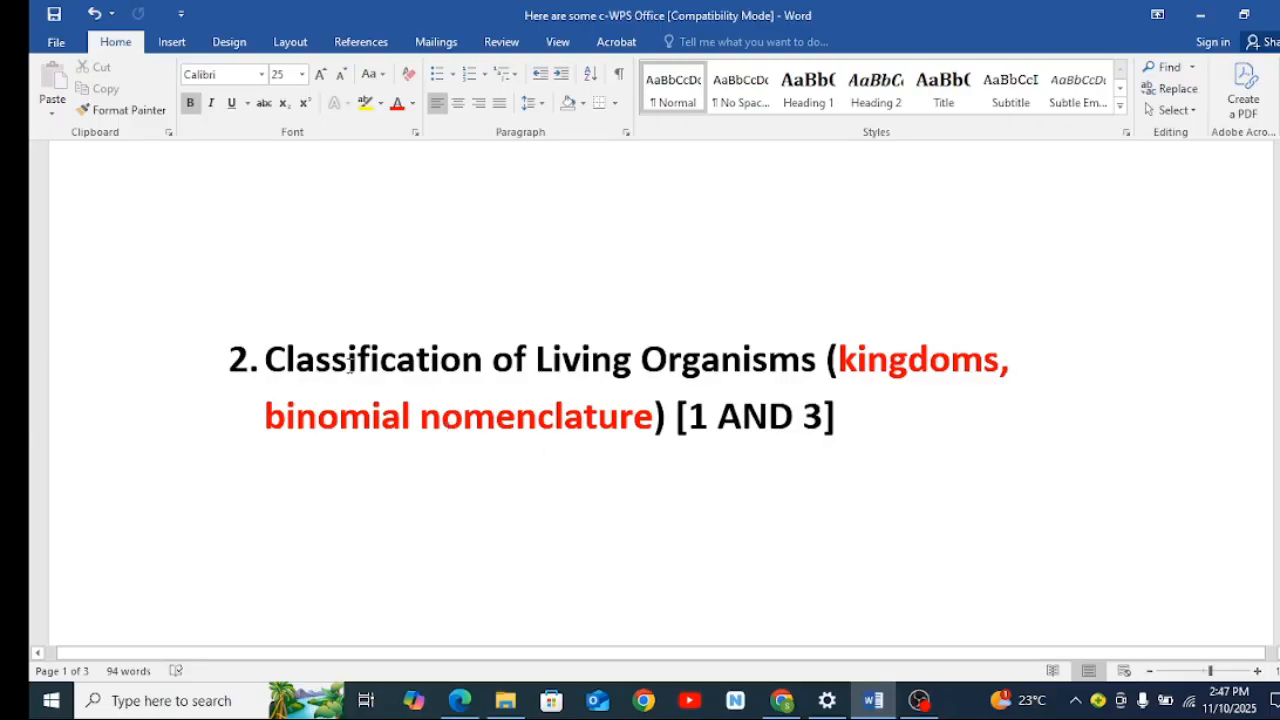
mouse_move(716, 436)
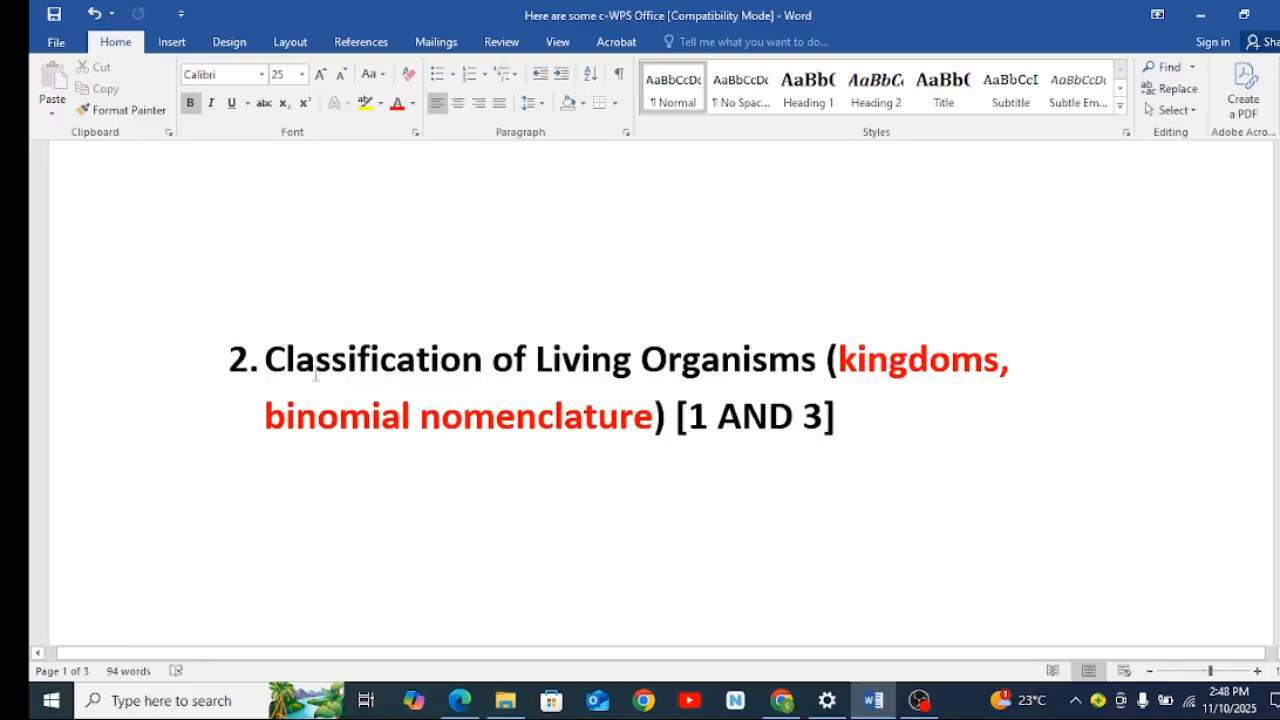
mouse_move(496, 432)
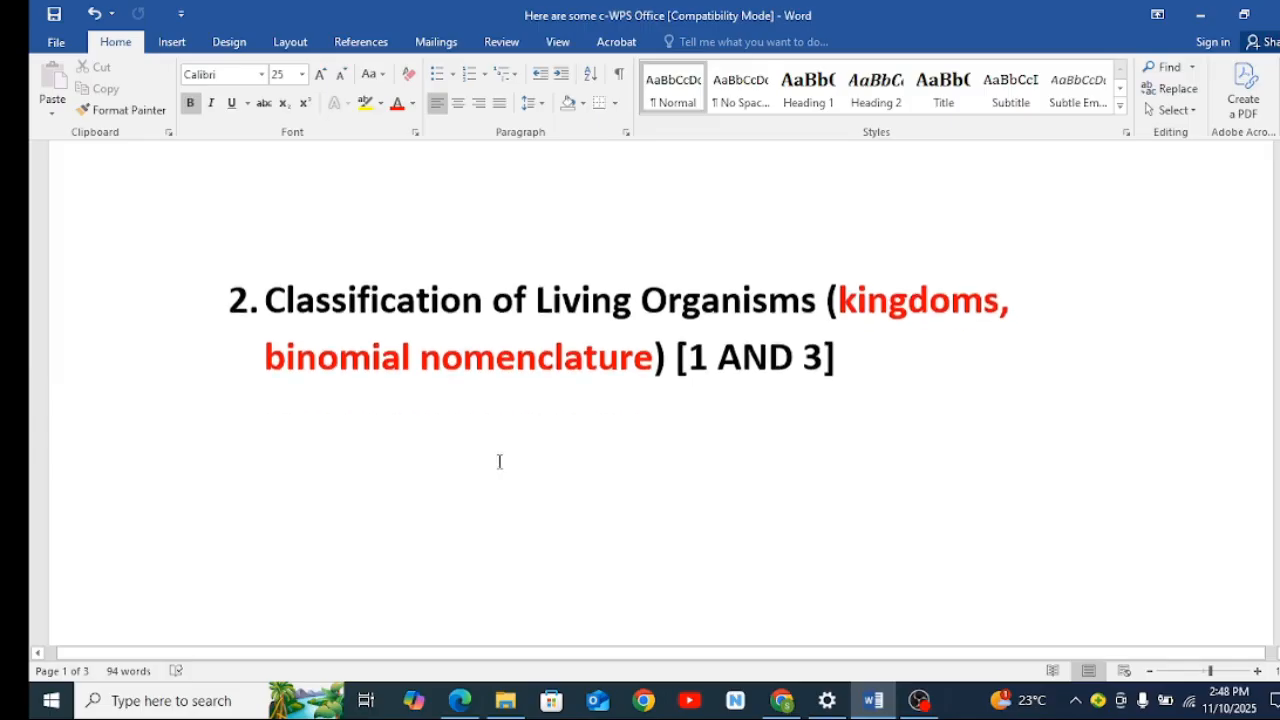
scroll("down", 3)
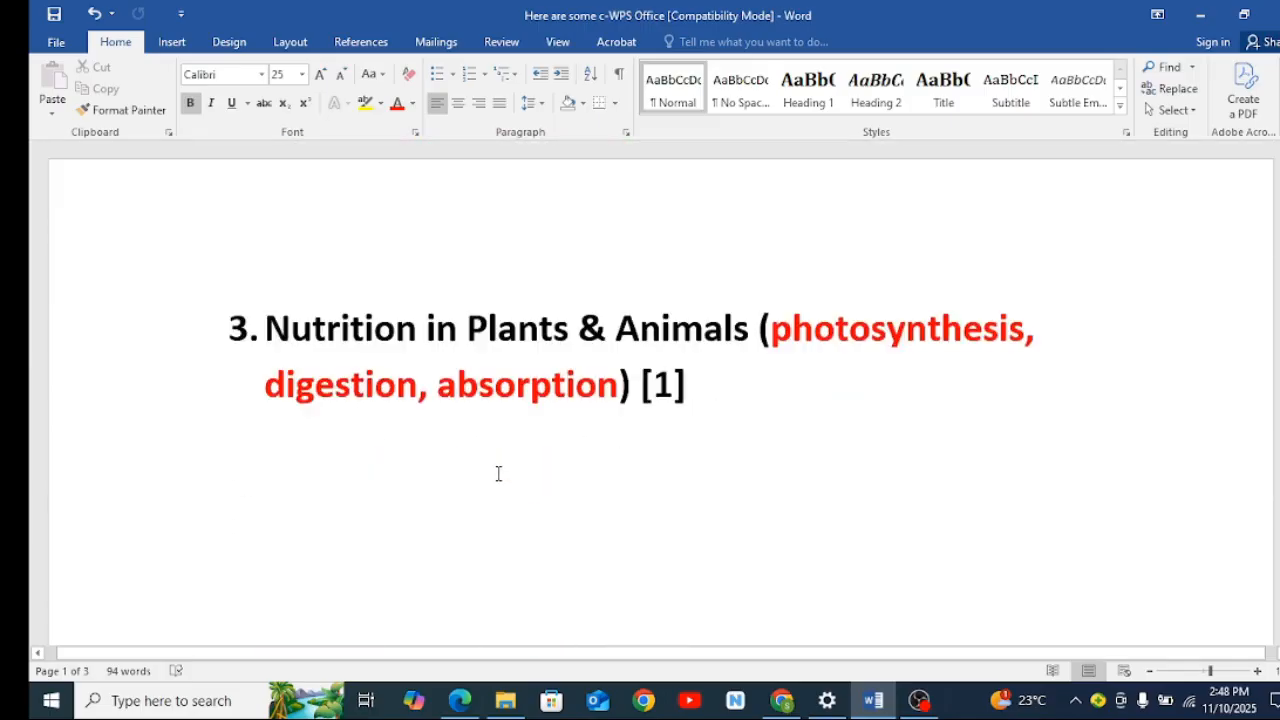
Scroll down past Nutrition and Transport Systems until topic 5, Gaseous Exchange & Respiration, appears.
scroll("down", 3)
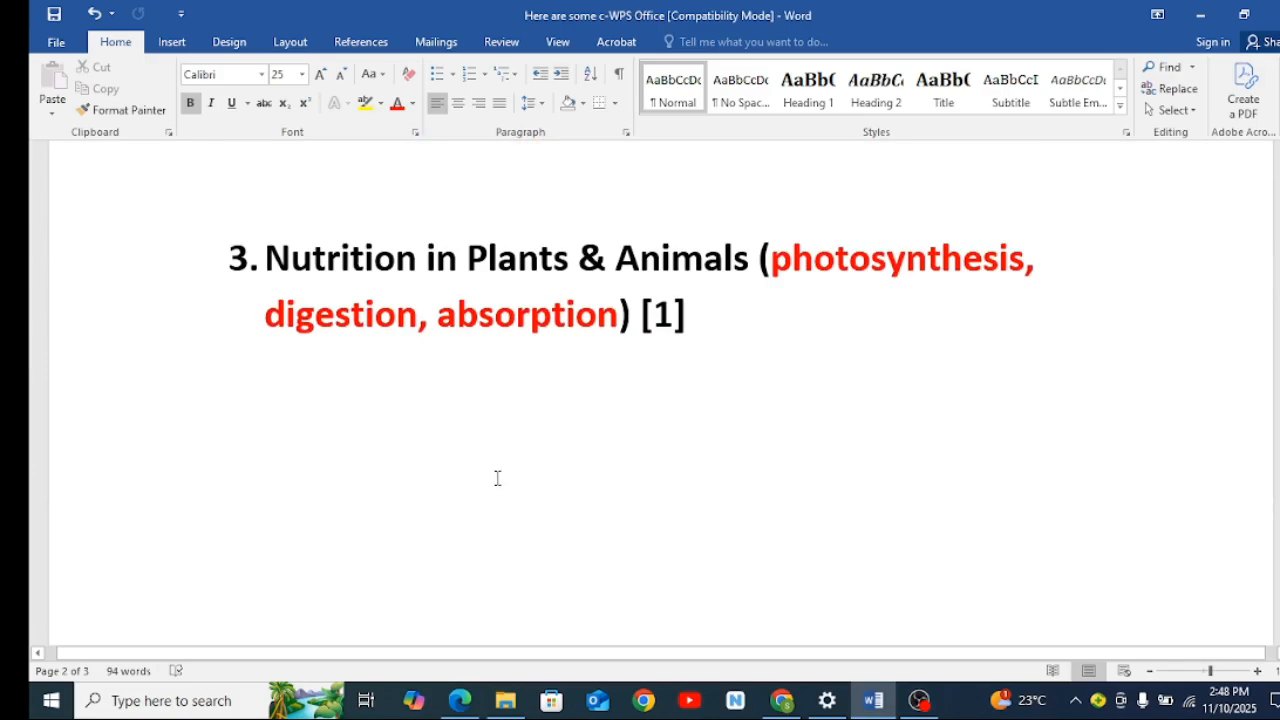
mouse_move(488, 488)
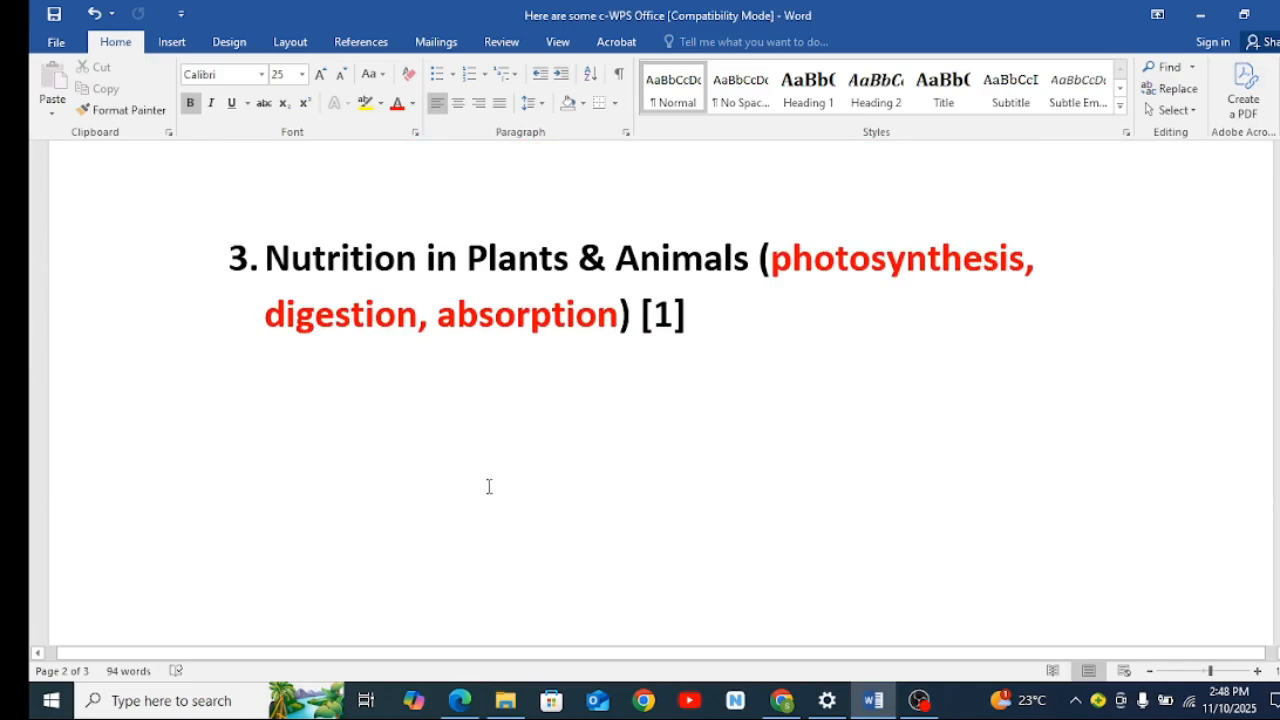
mouse_move(520, 464)
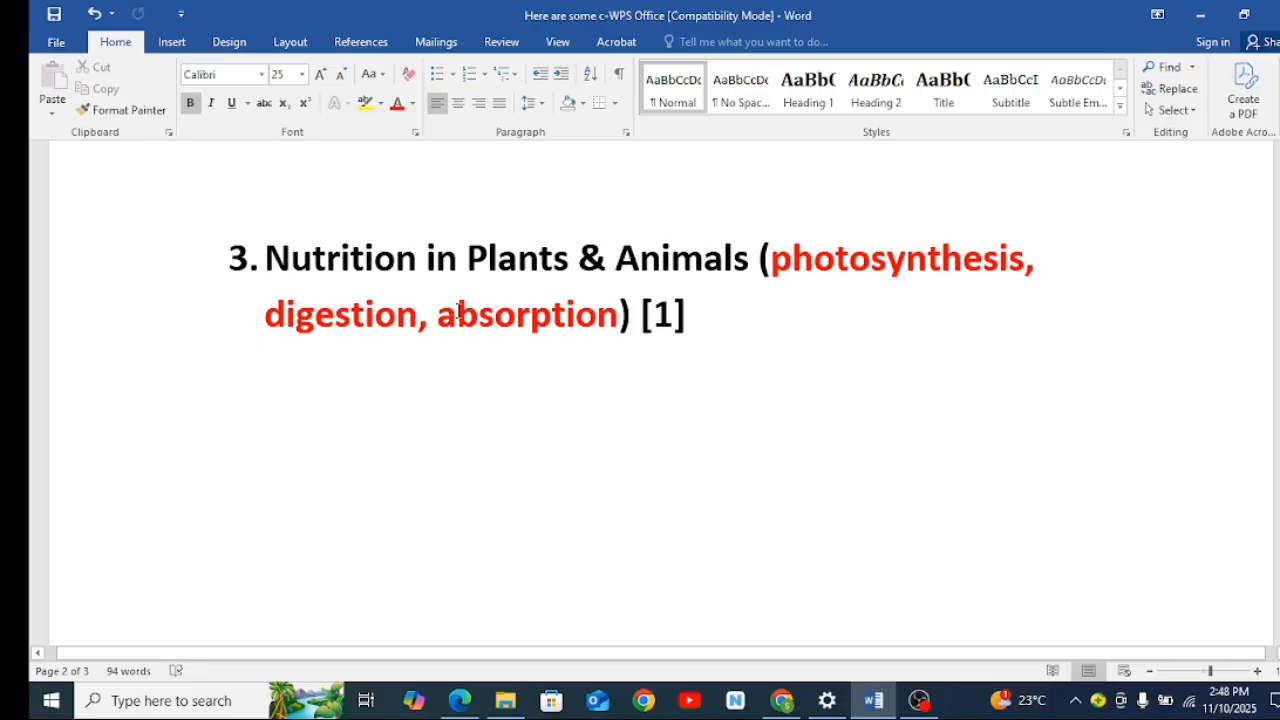
mouse_move(490, 362)
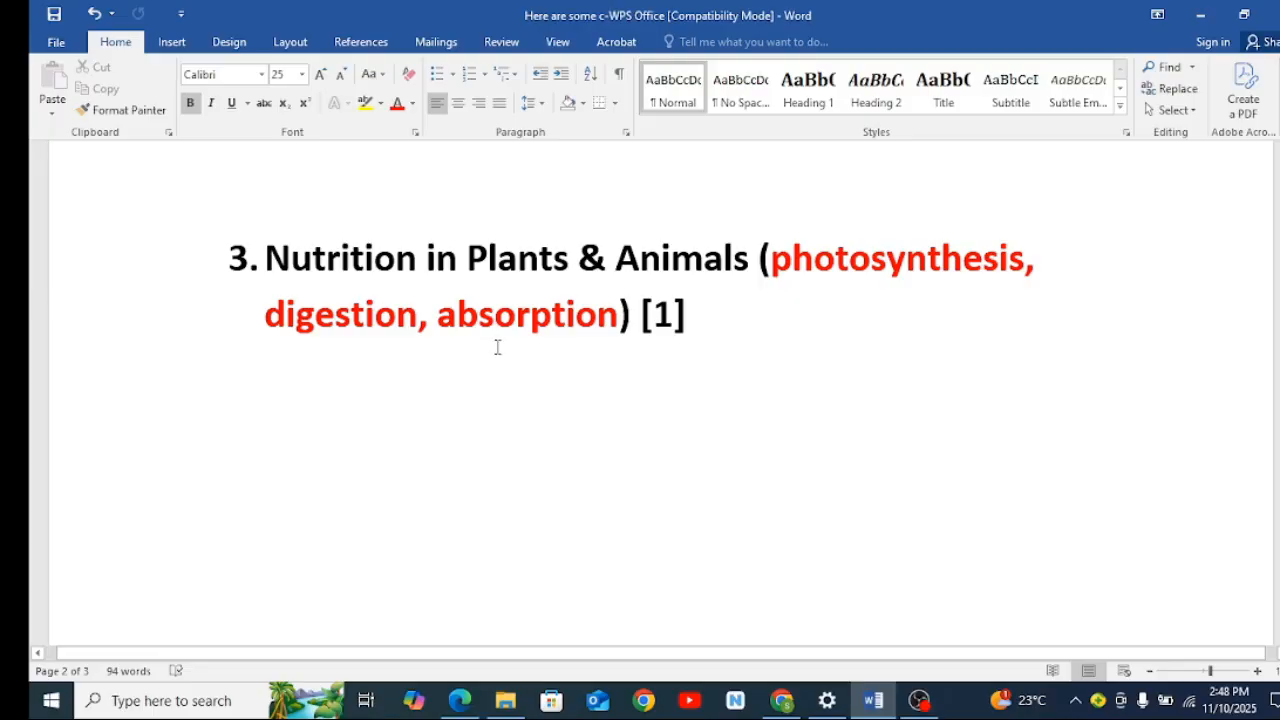
mouse_move(640, 374)
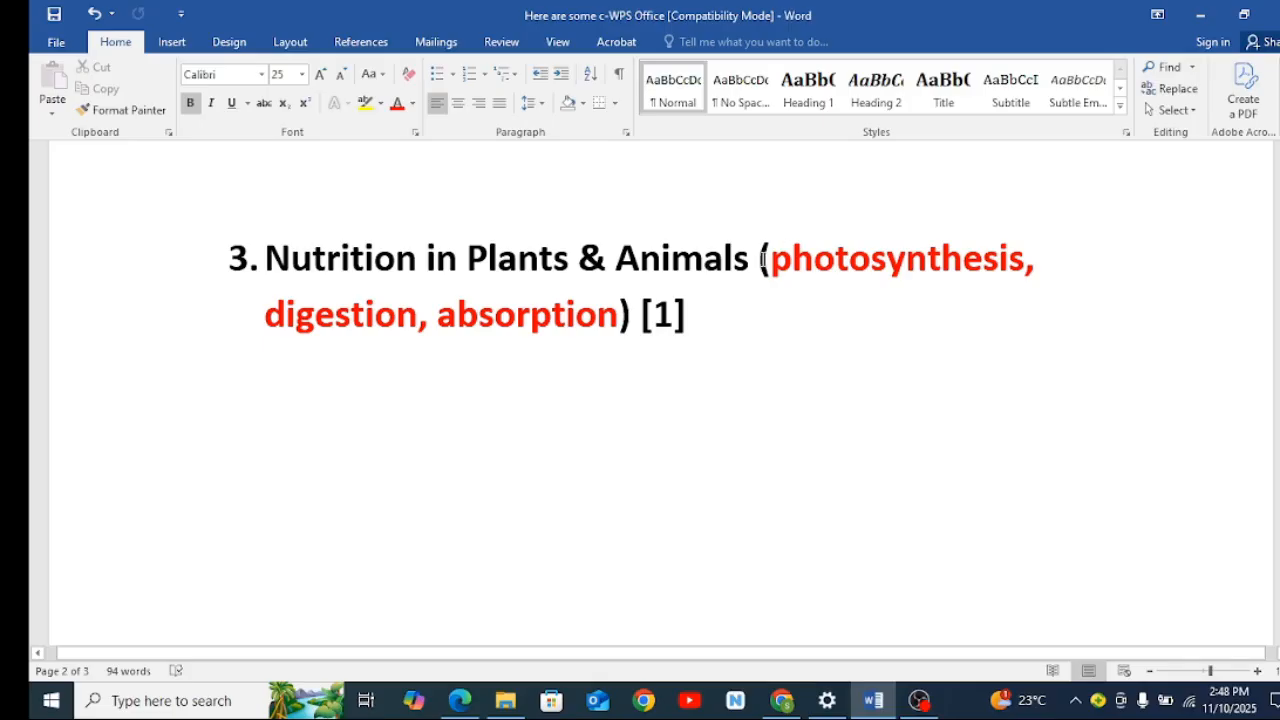
mouse_move(332, 350)
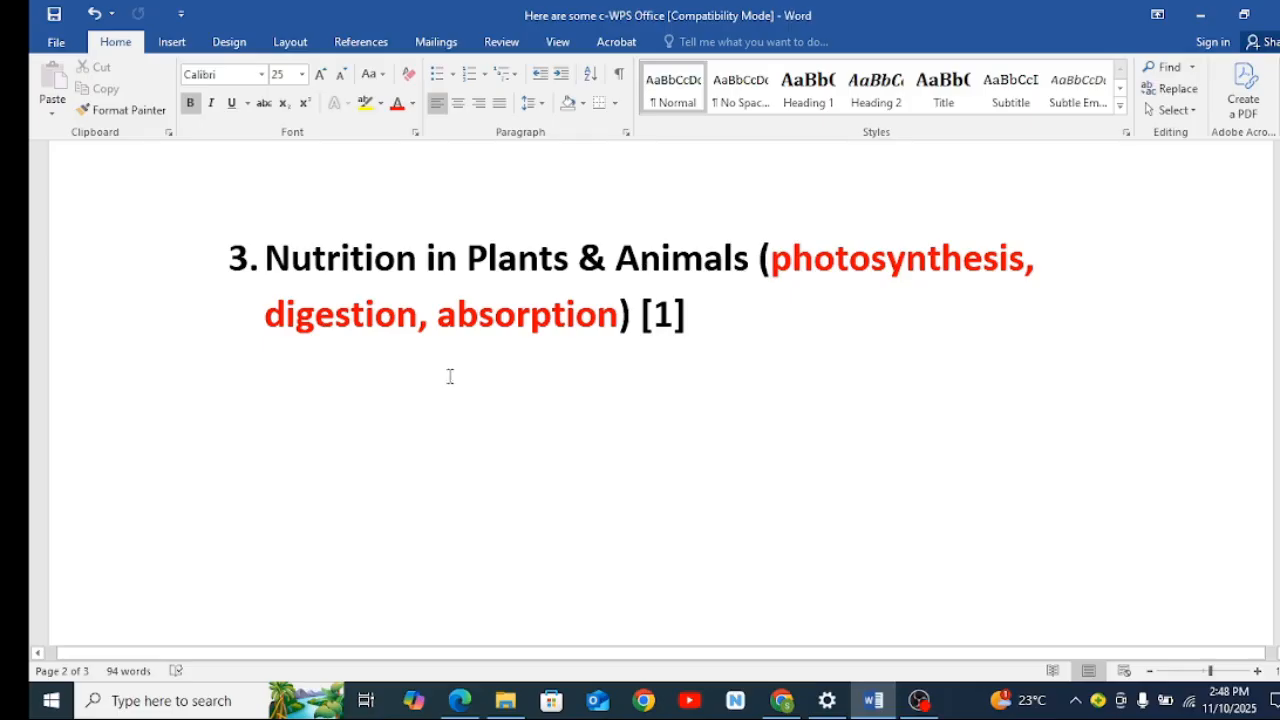
mouse_move(684, 394)
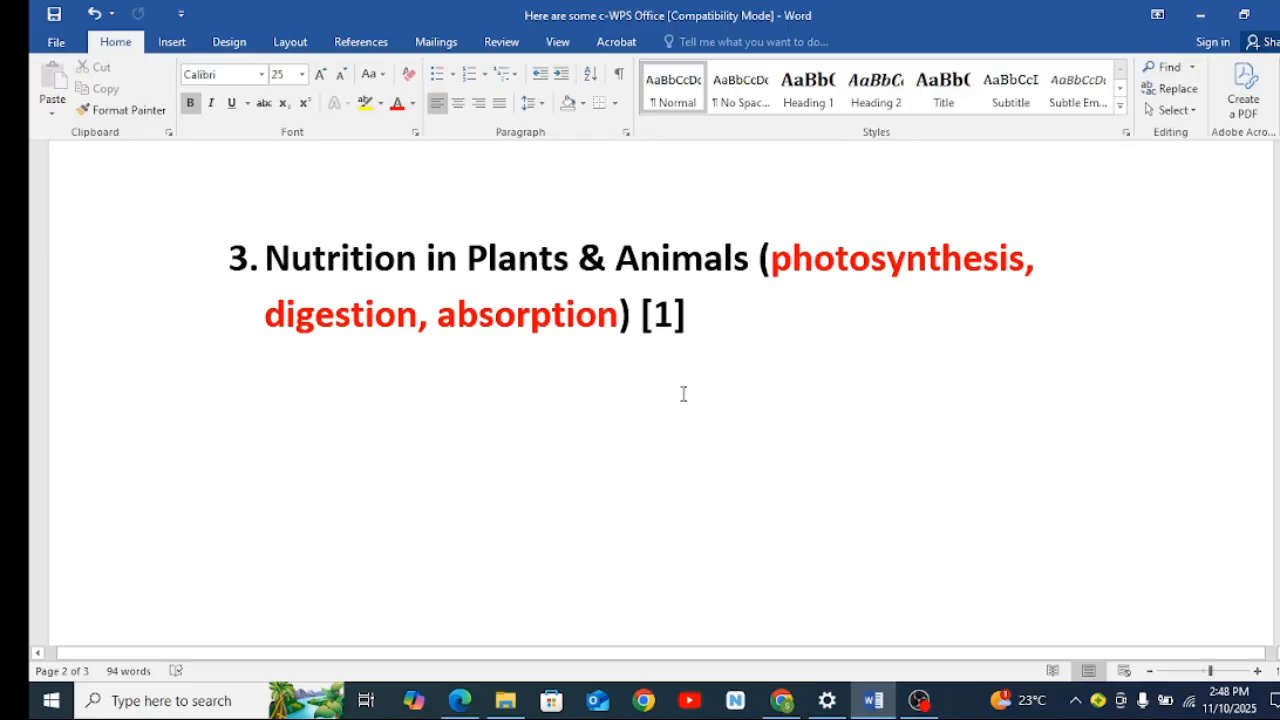
mouse_move(516, 384)
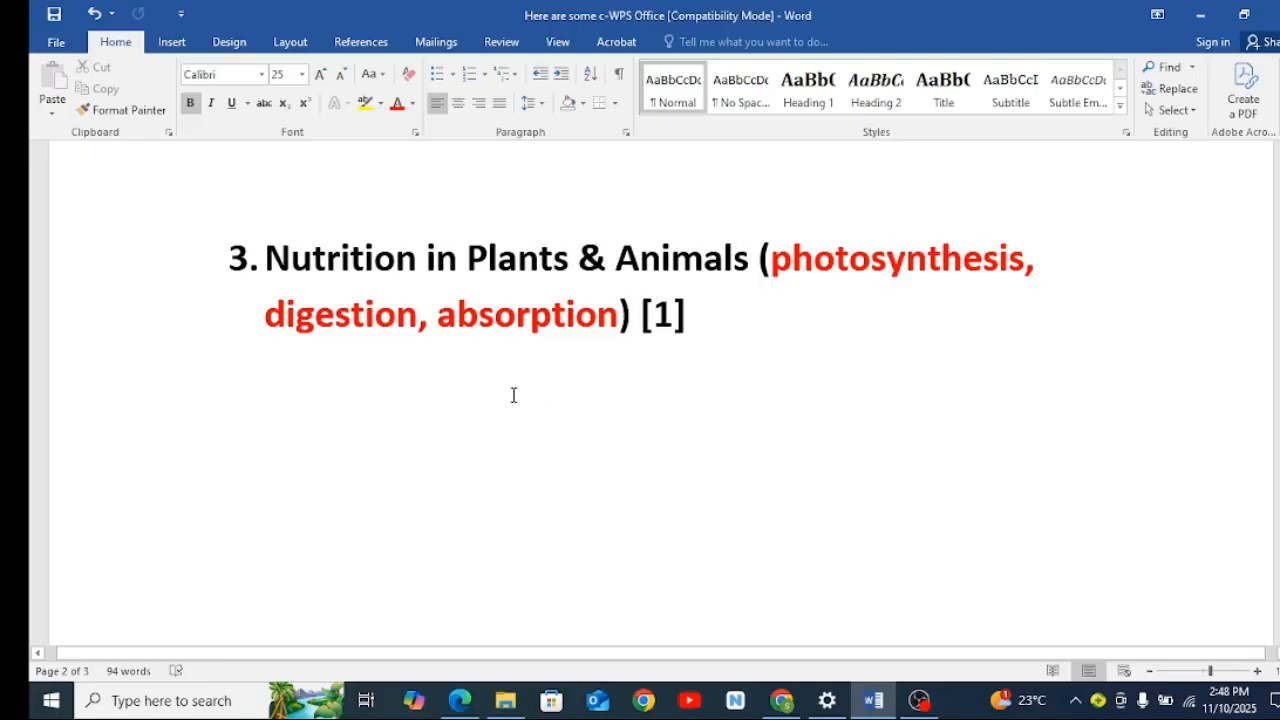
scroll("down", 3)
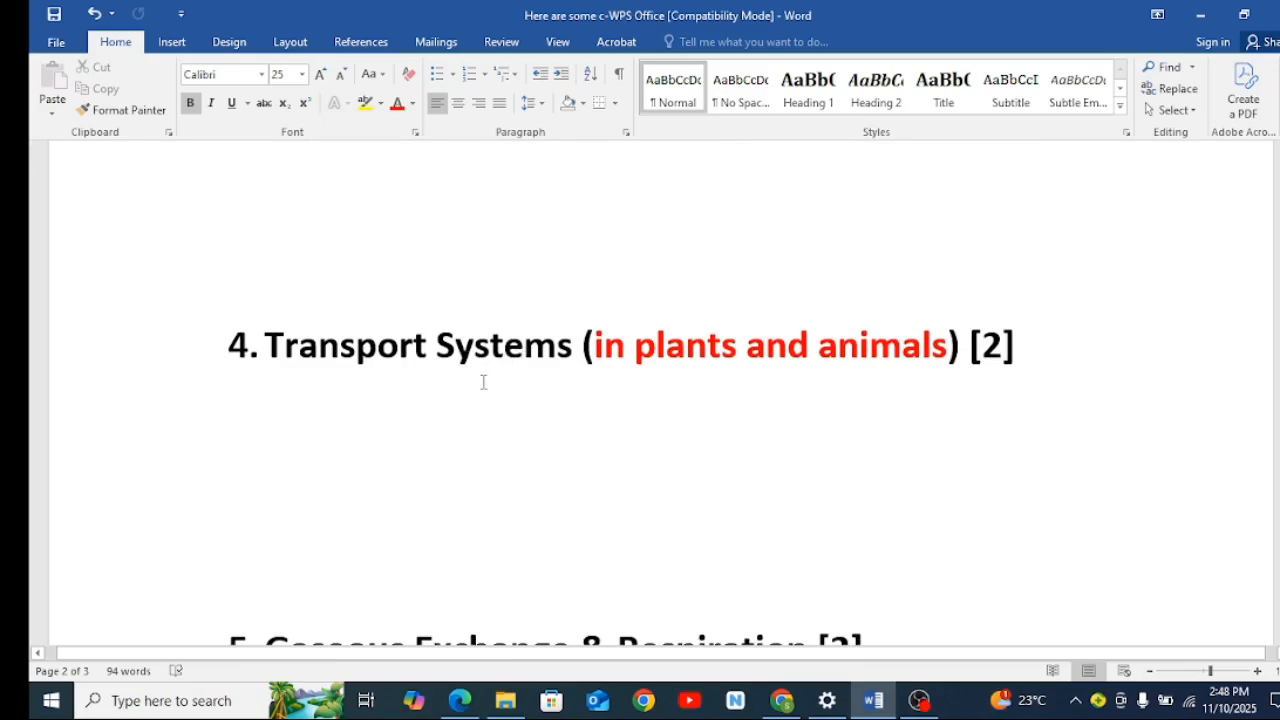
mouse_move(704, 406)
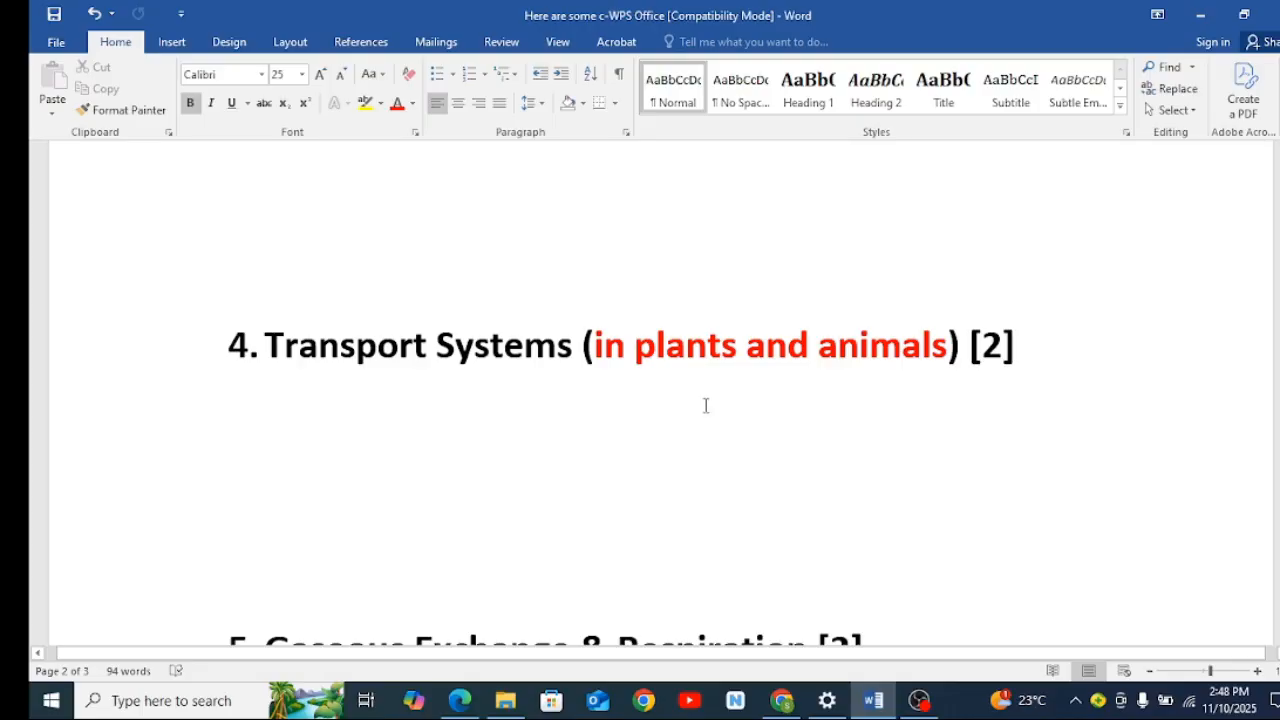
mouse_move(1148, 416)
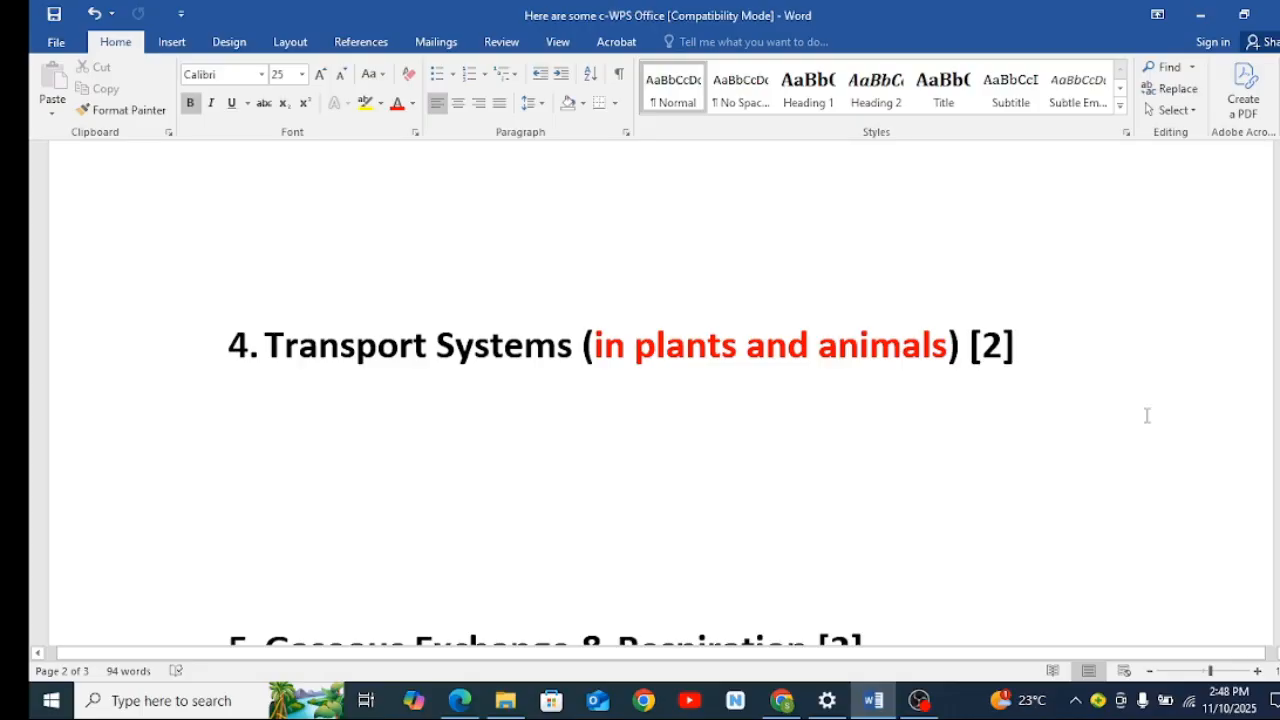
mouse_move(840, 370)
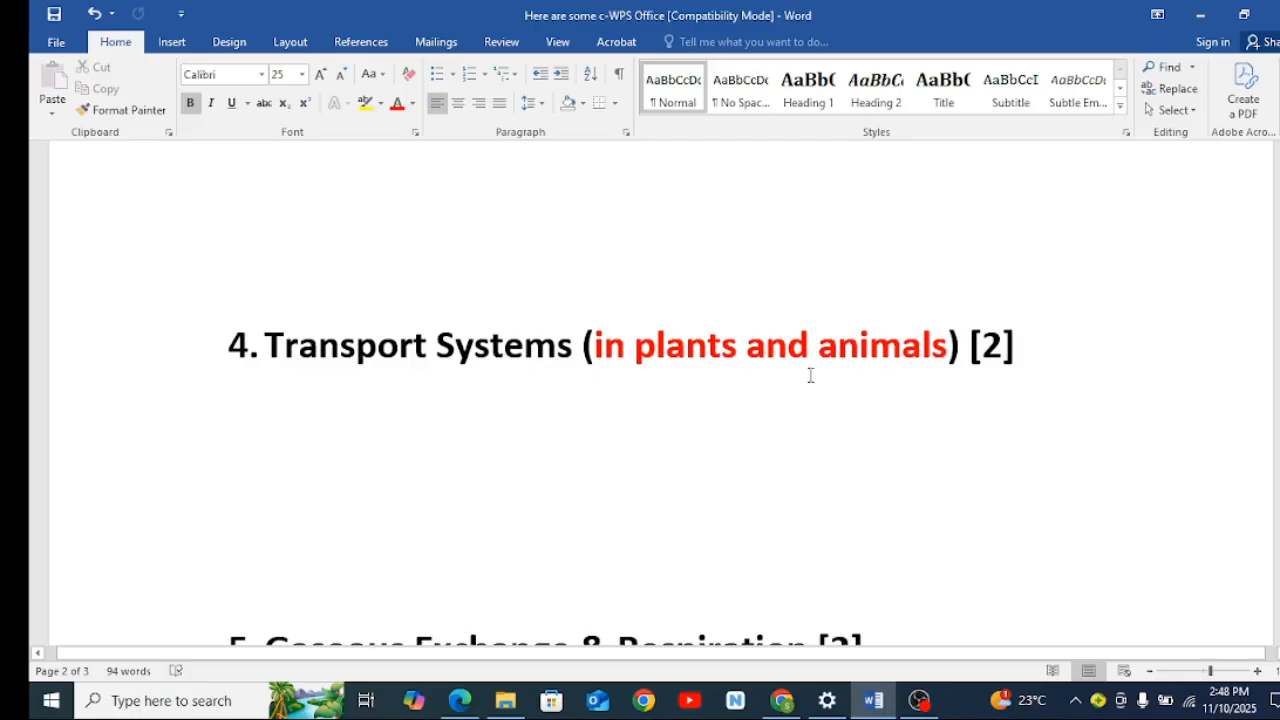
scroll("down", 3)
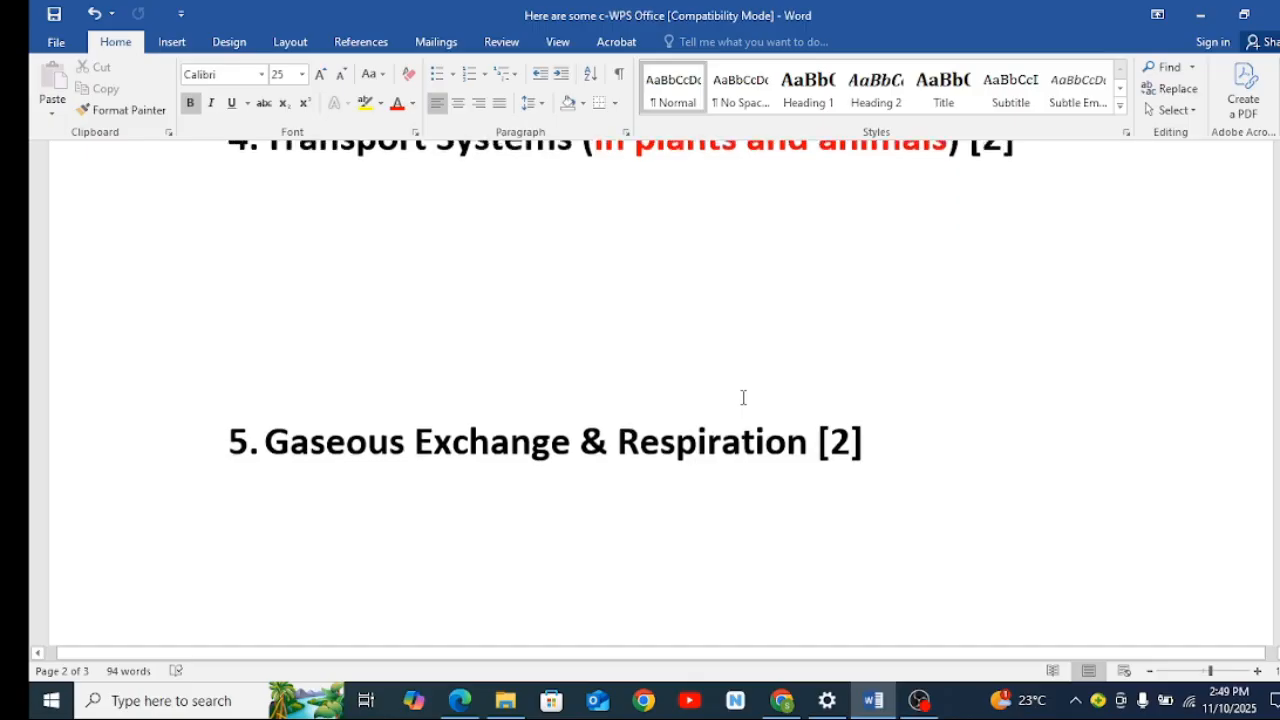
Scroll down past Excretion and Homeostasis to topics 7, Support and Movement, and 8, Reproduction.
scroll("down", 3)
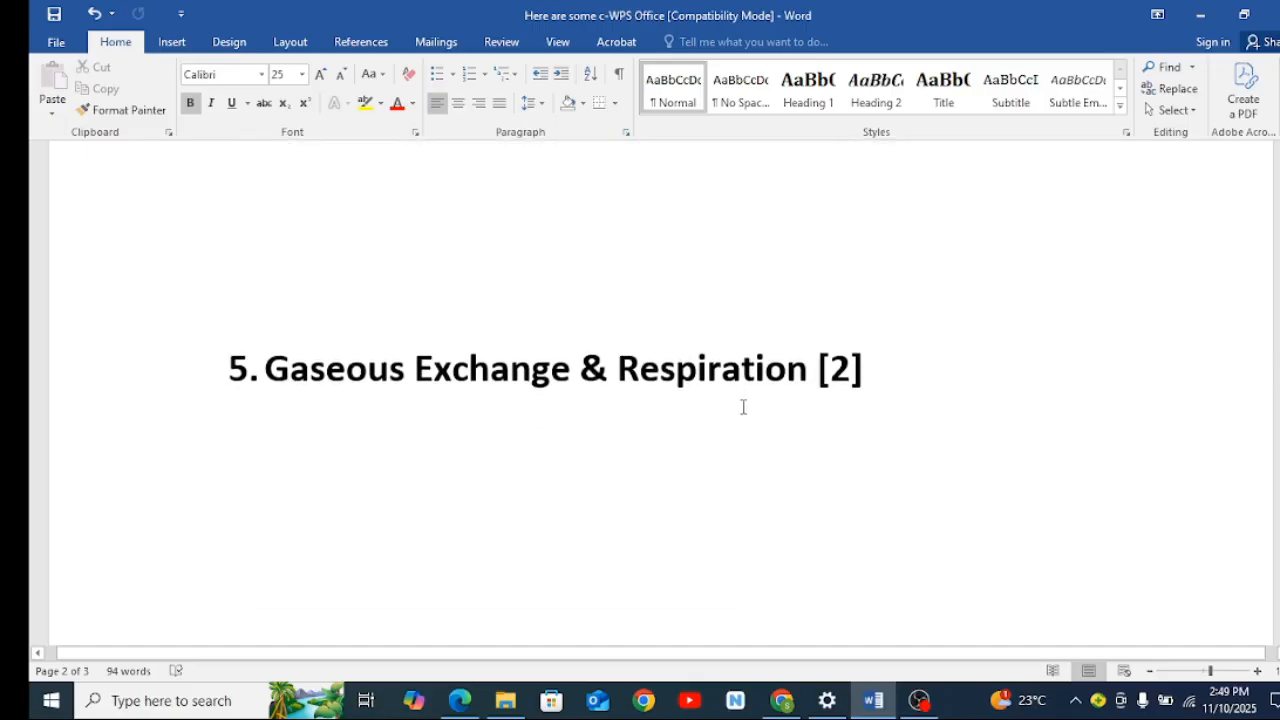
mouse_move(744, 414)
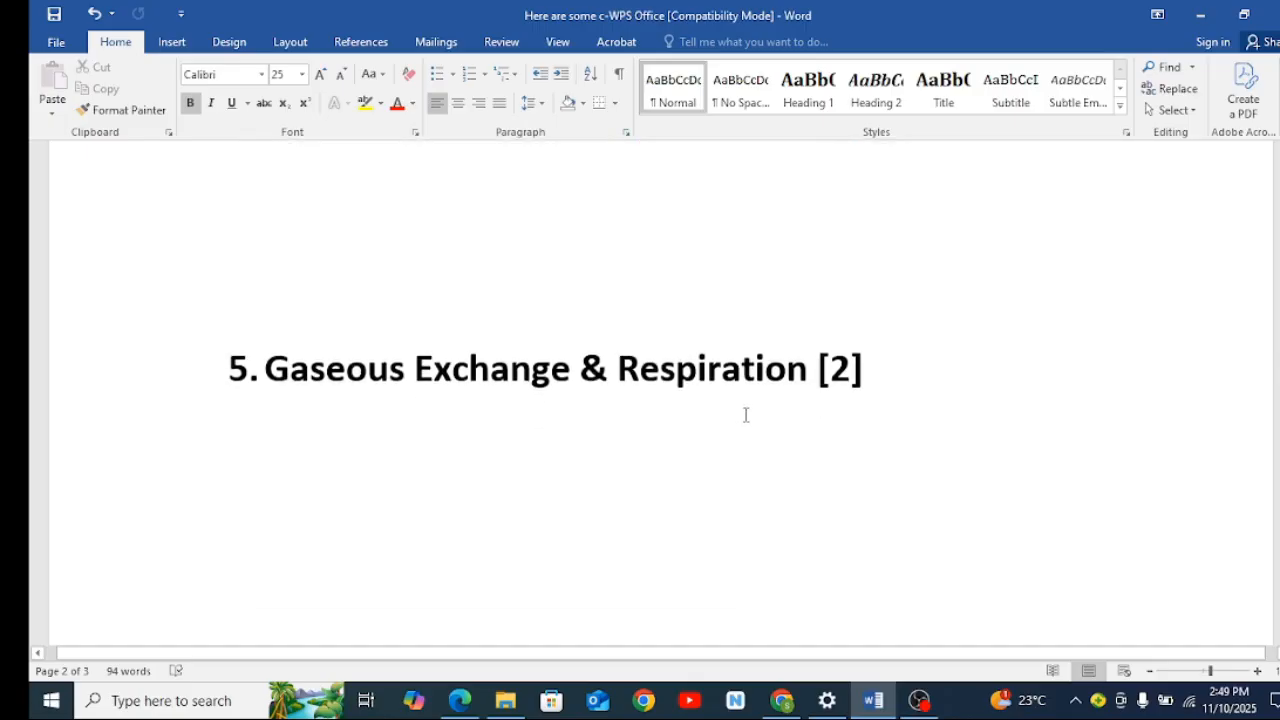
mouse_move(800, 402)
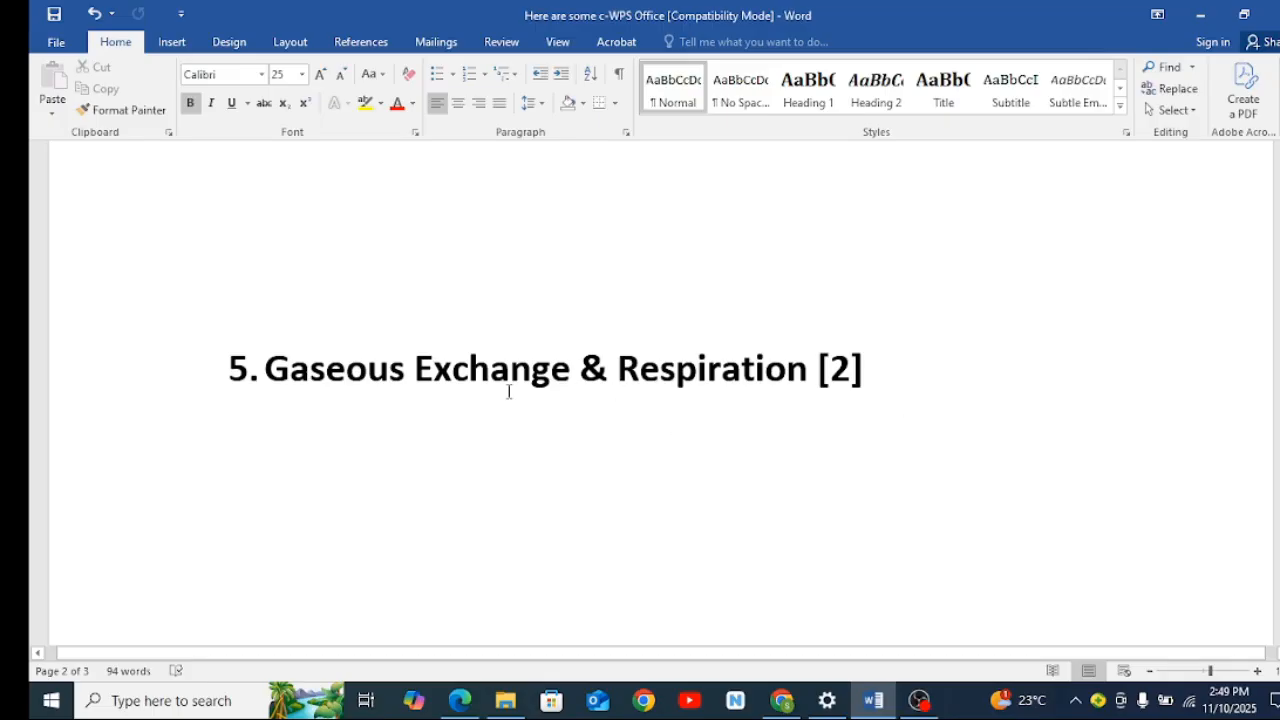
mouse_move(692, 396)
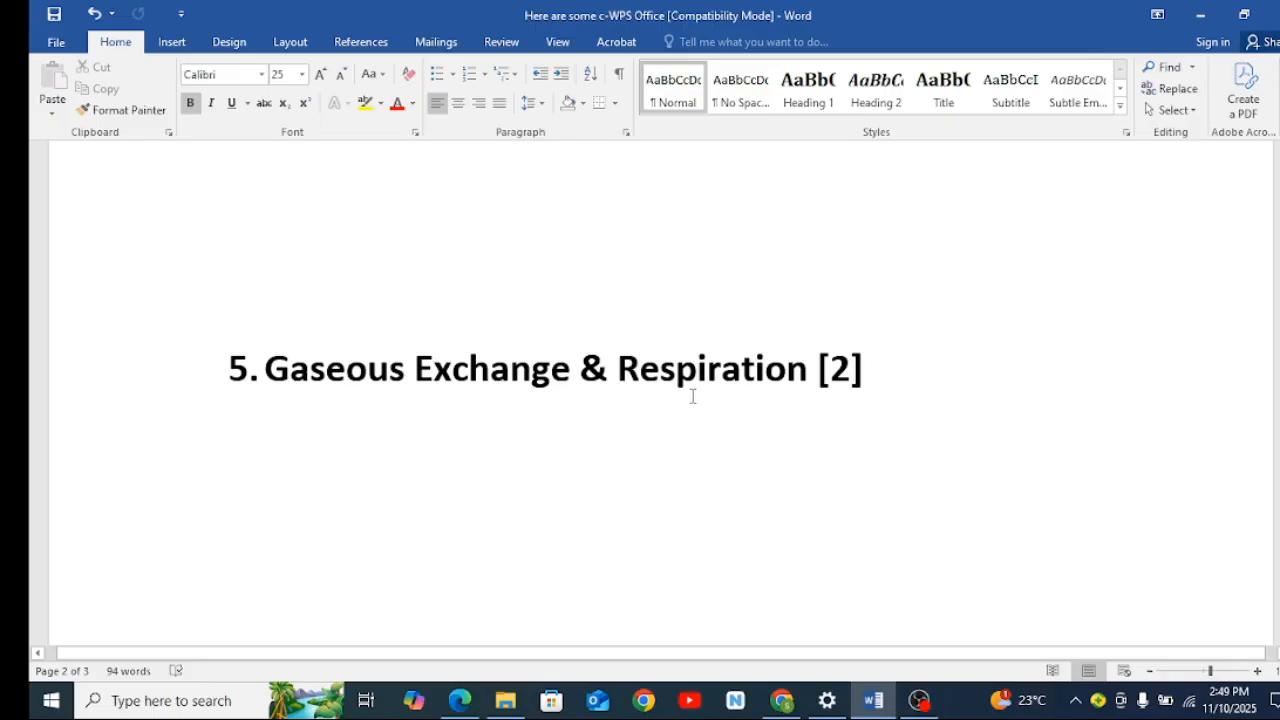
mouse_move(772, 416)
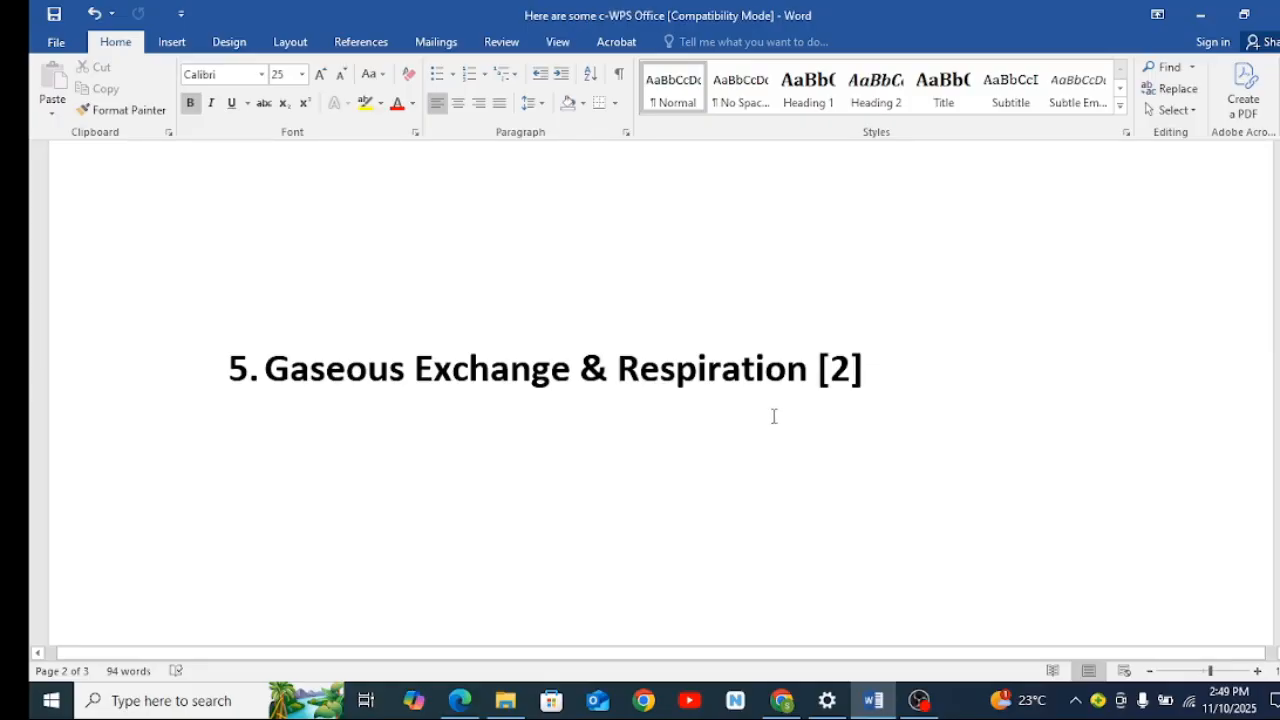
mouse_move(710, 434)
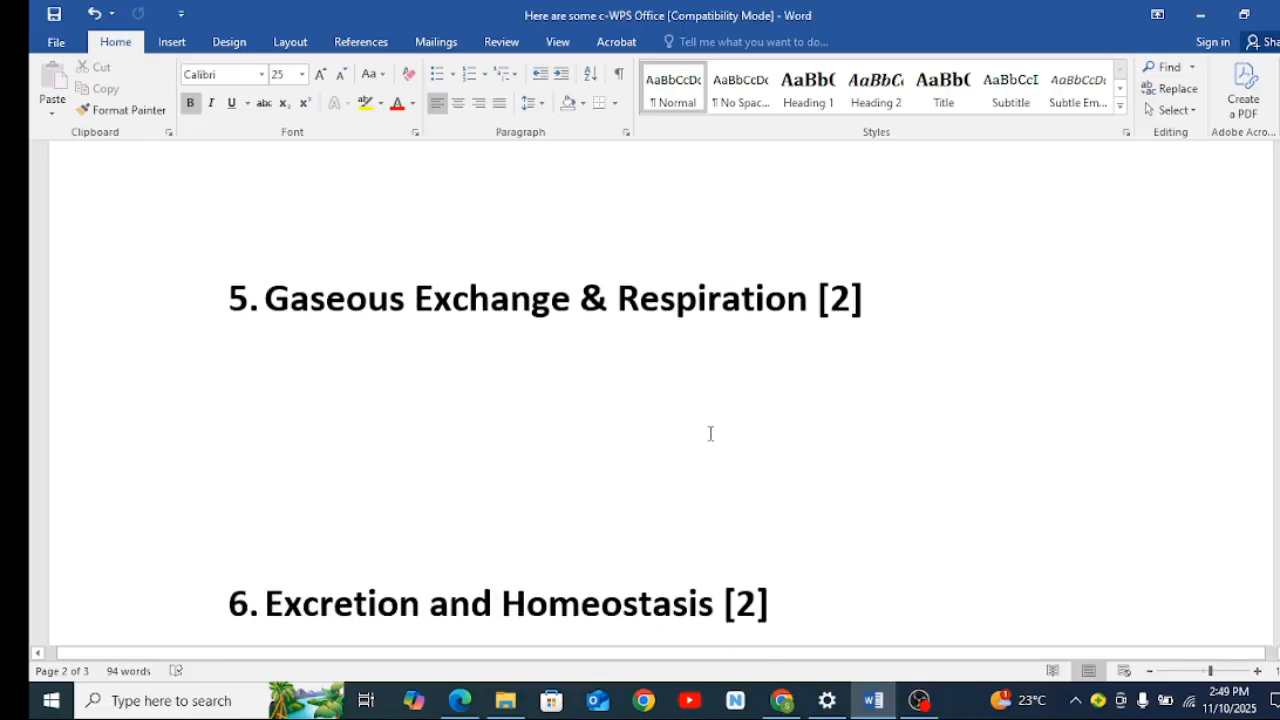
scroll("down", 3)
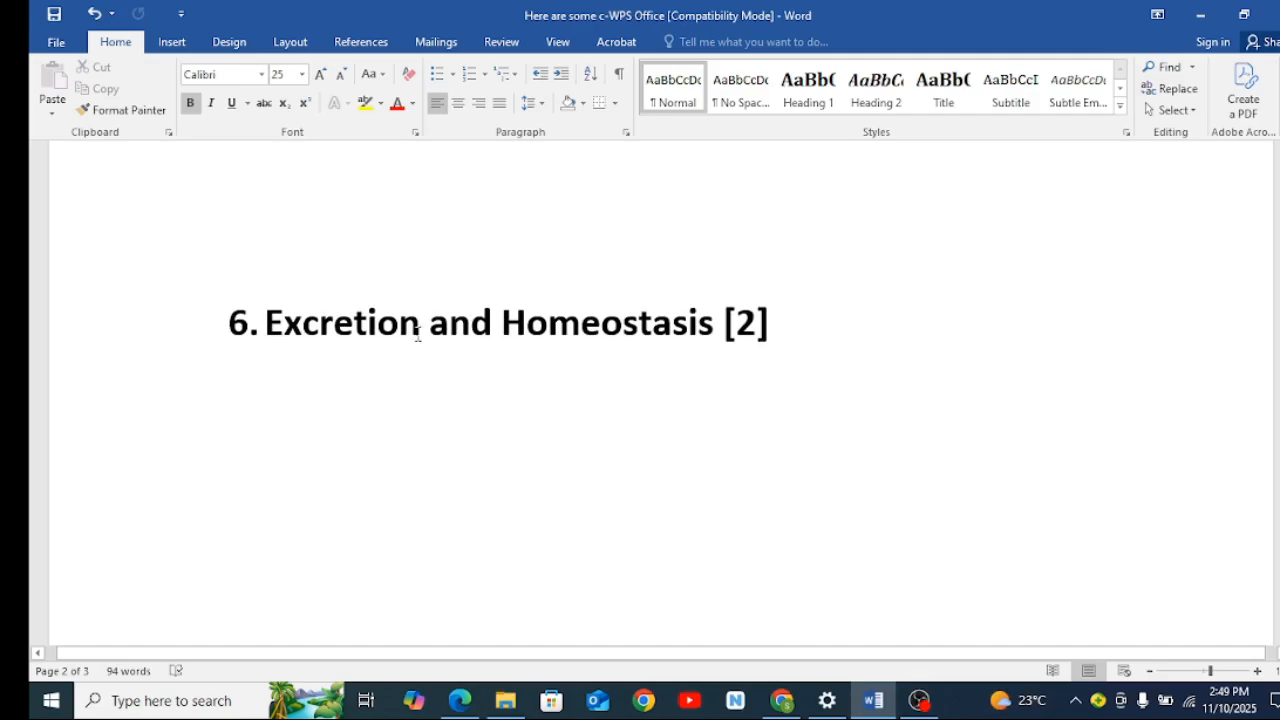
mouse_move(372, 366)
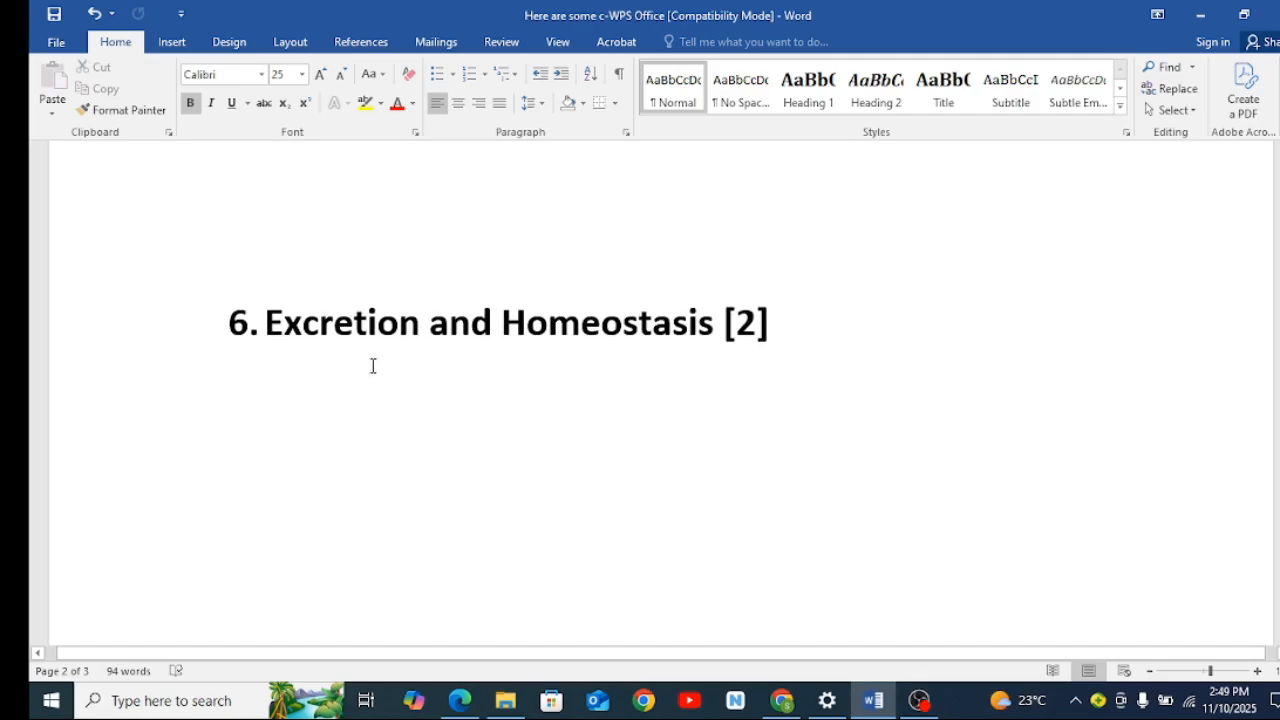
scroll("down", 3)
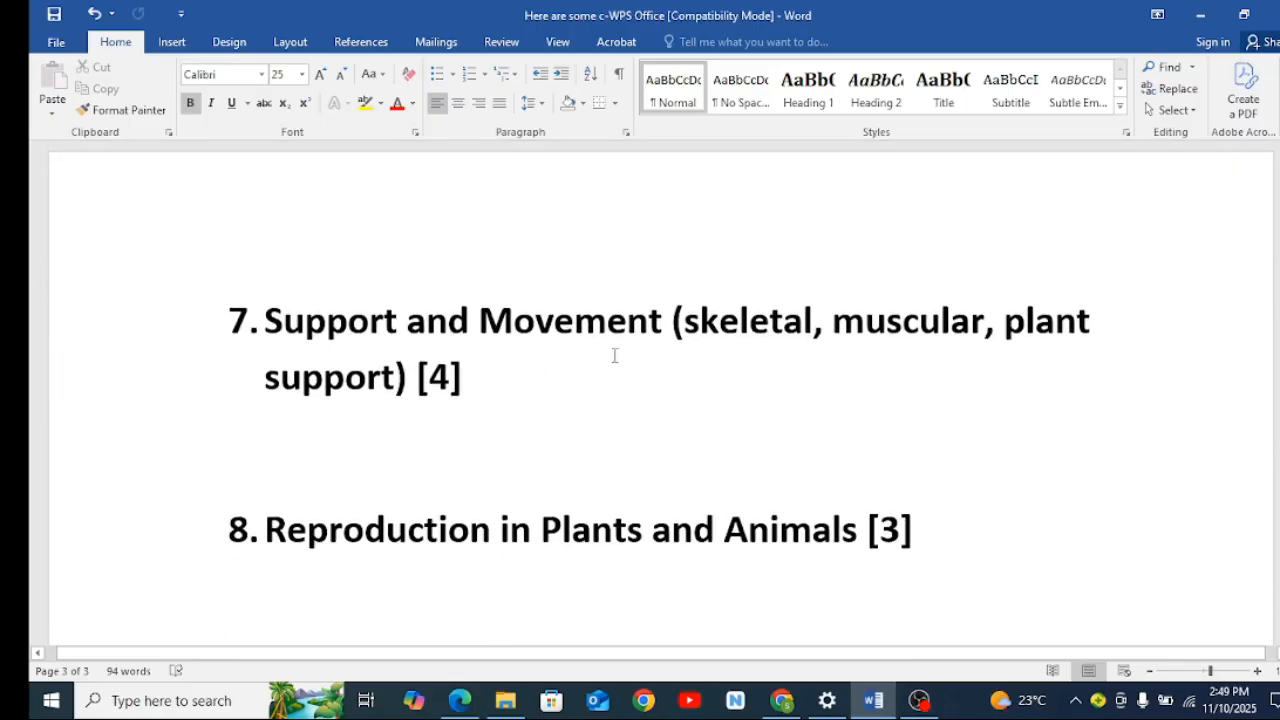
mouse_move(752, 360)
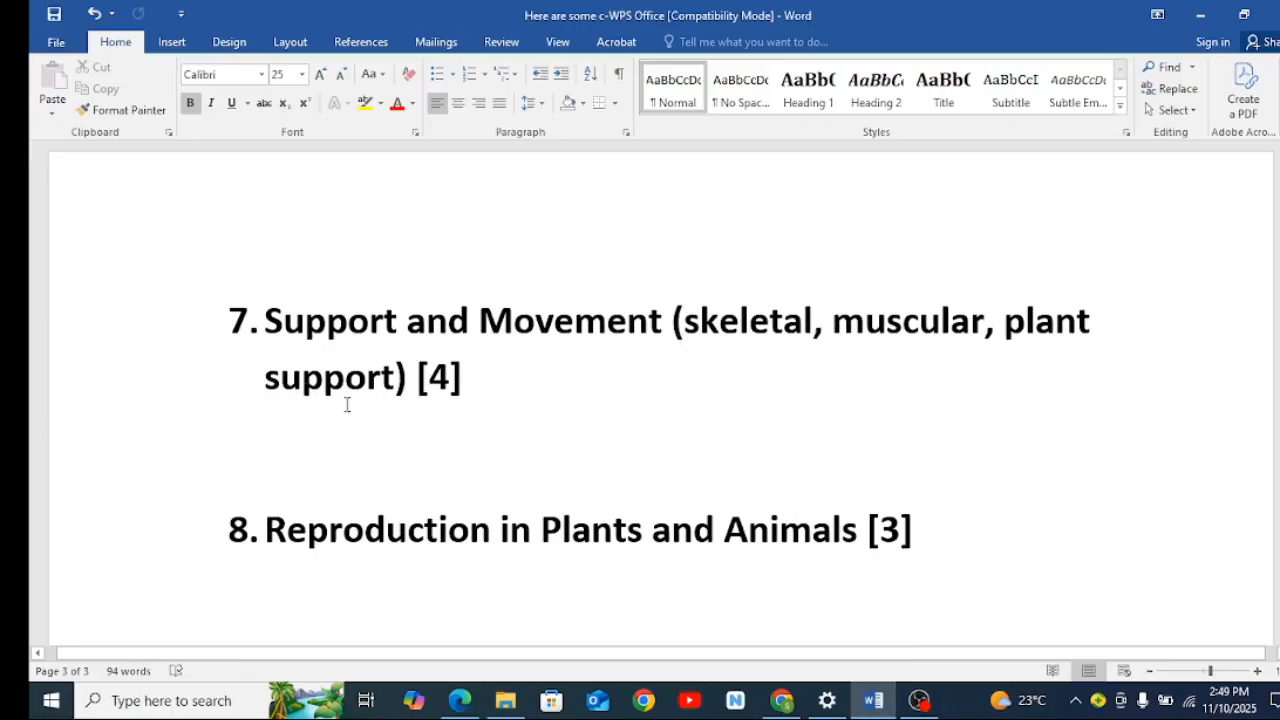
Scroll down past Growth and Development and Ecology to topic 11, Genetics and Evolution.
scroll("down", 3)
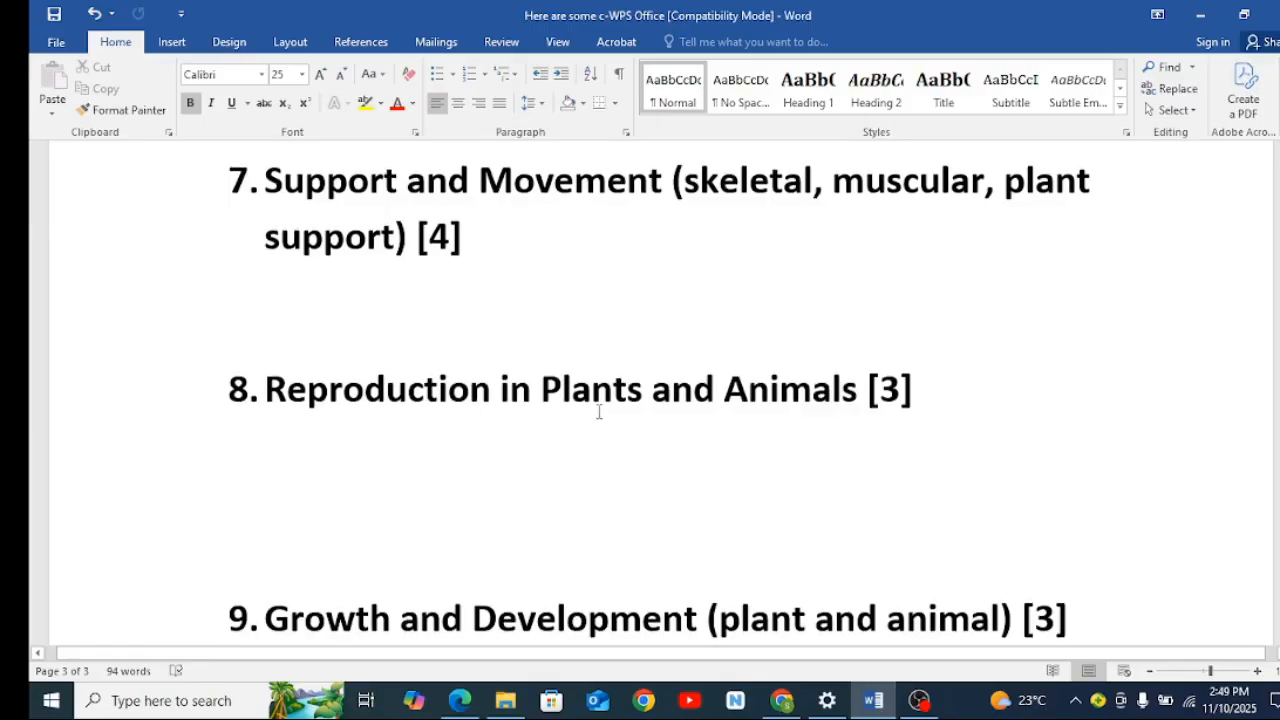
mouse_move(412, 420)
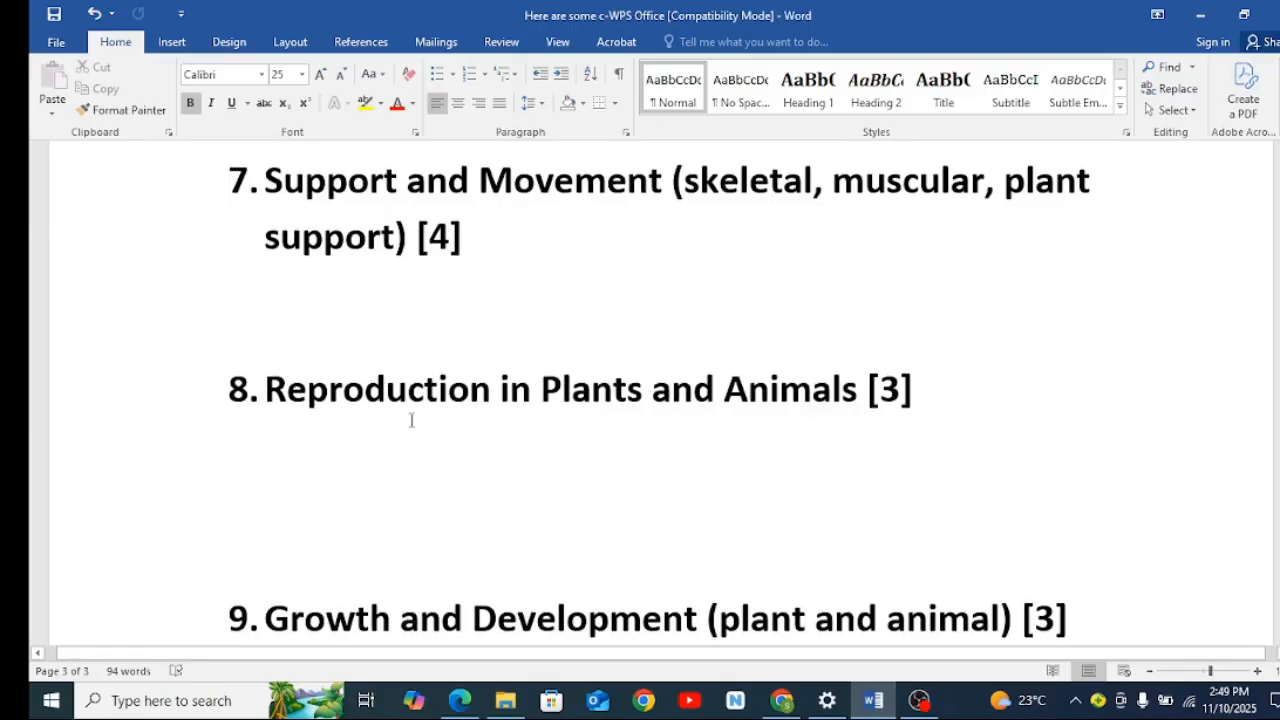
mouse_move(812, 432)
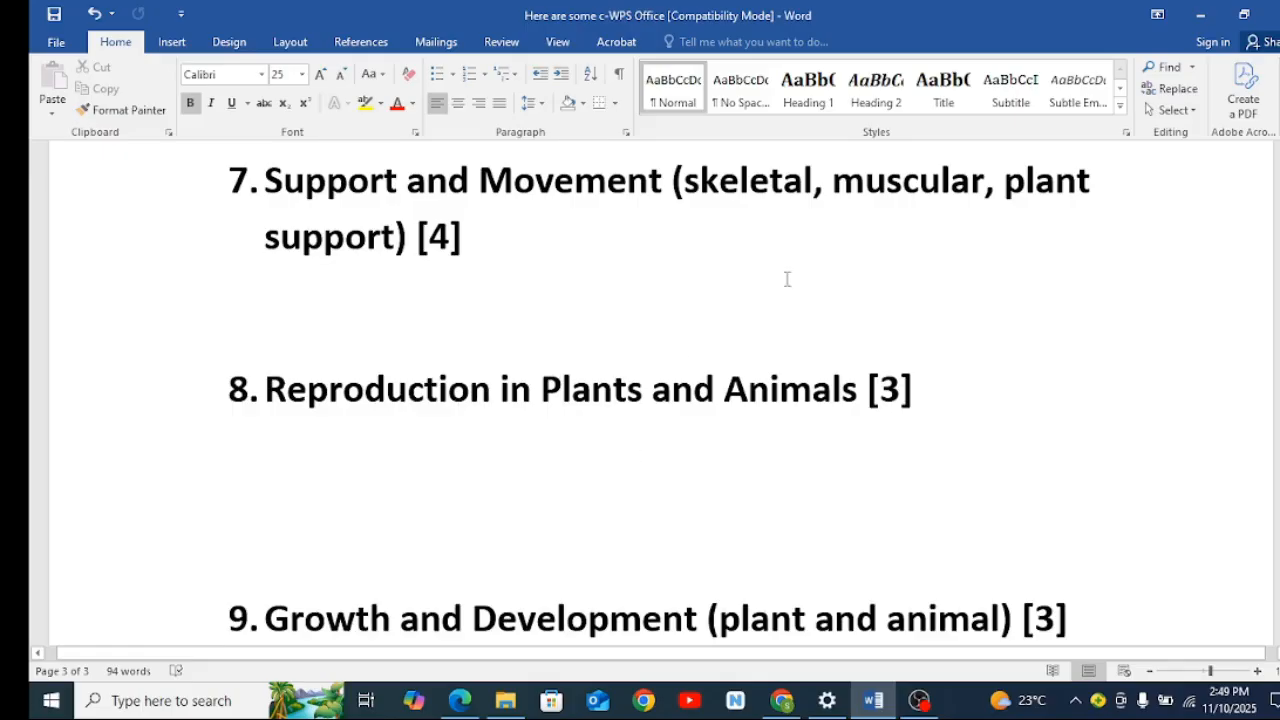
scroll("down", 3)
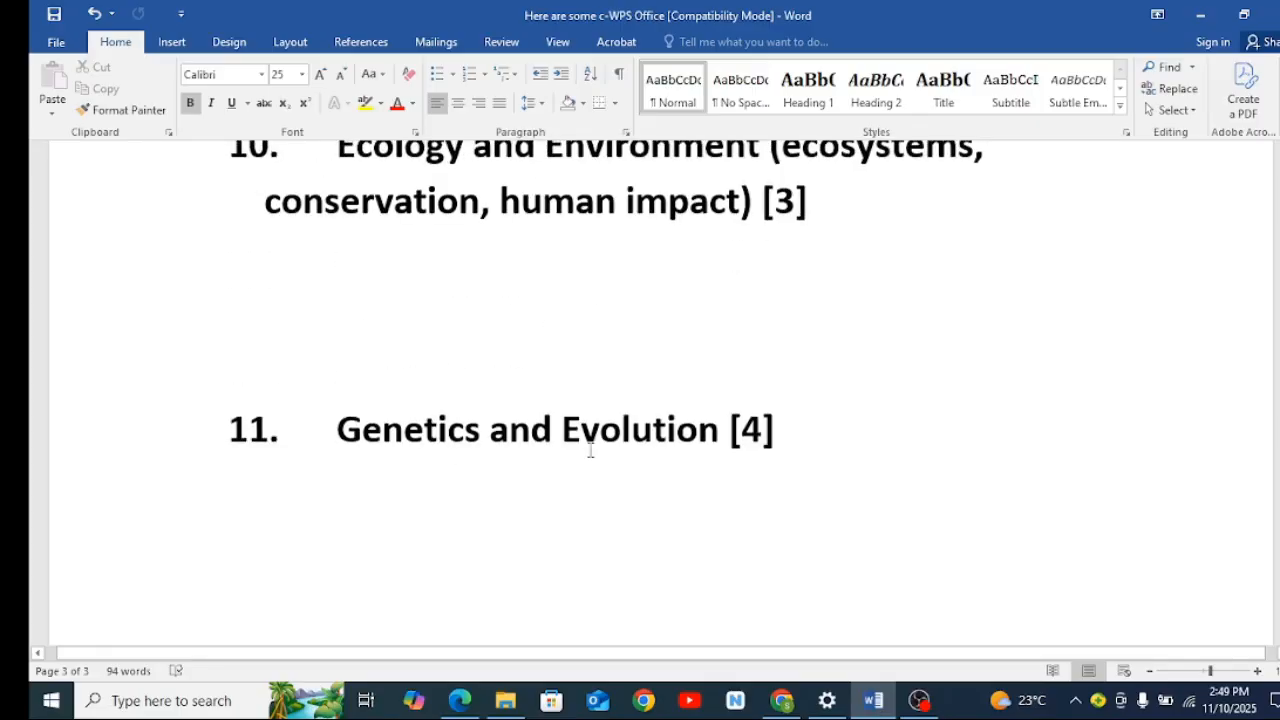
mouse_move(524, 428)
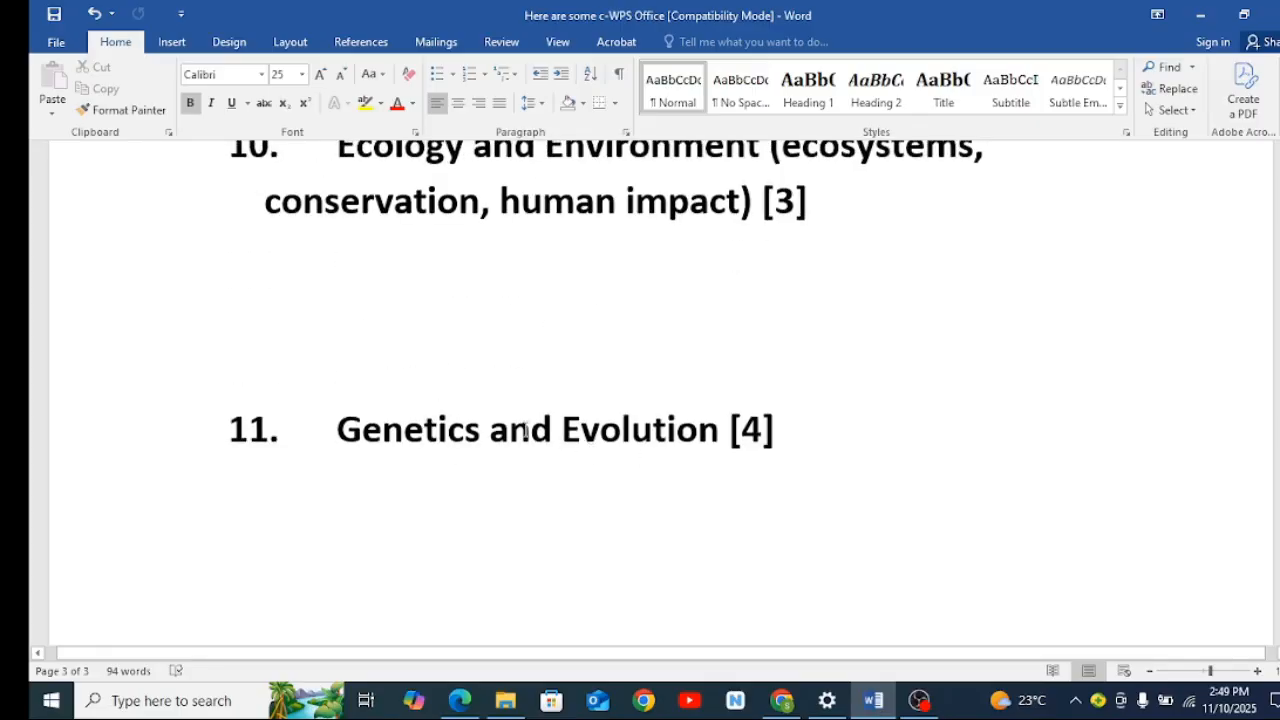
mouse_move(686, 400)
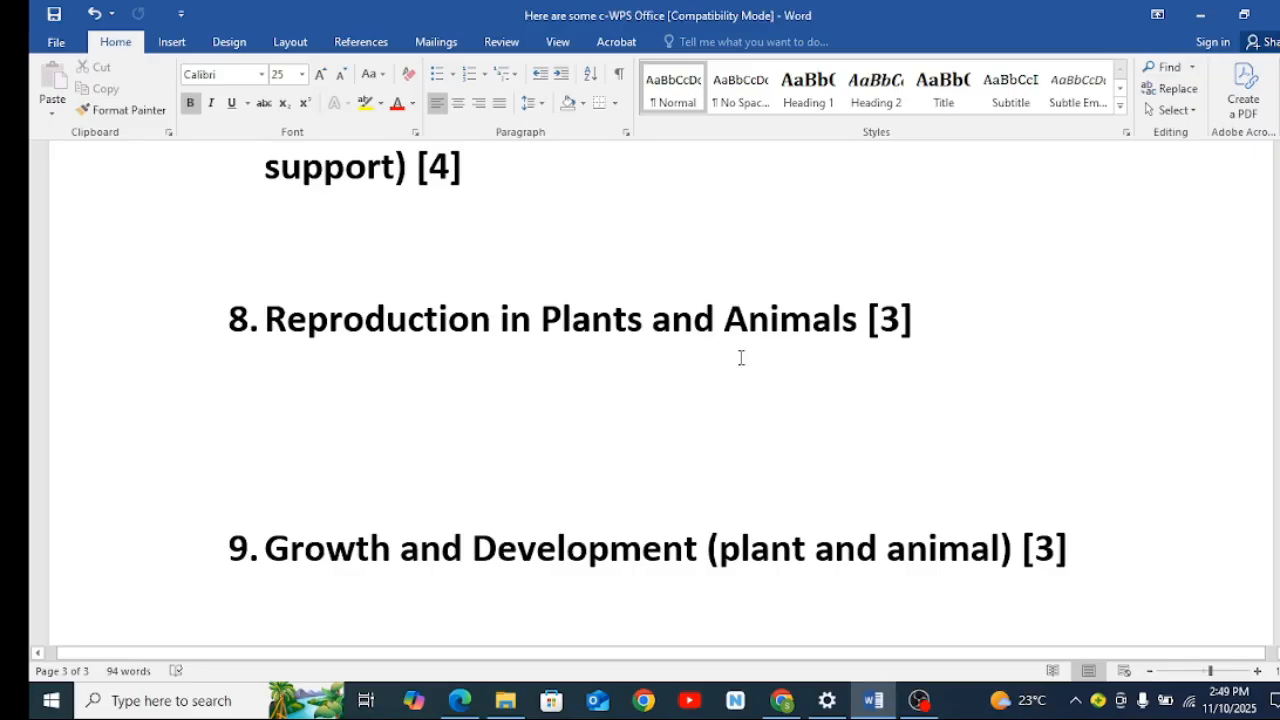
Scroll through topics 9–11, then back up toward topic 2, Classification of Living Organisms.
scroll("down", 3)
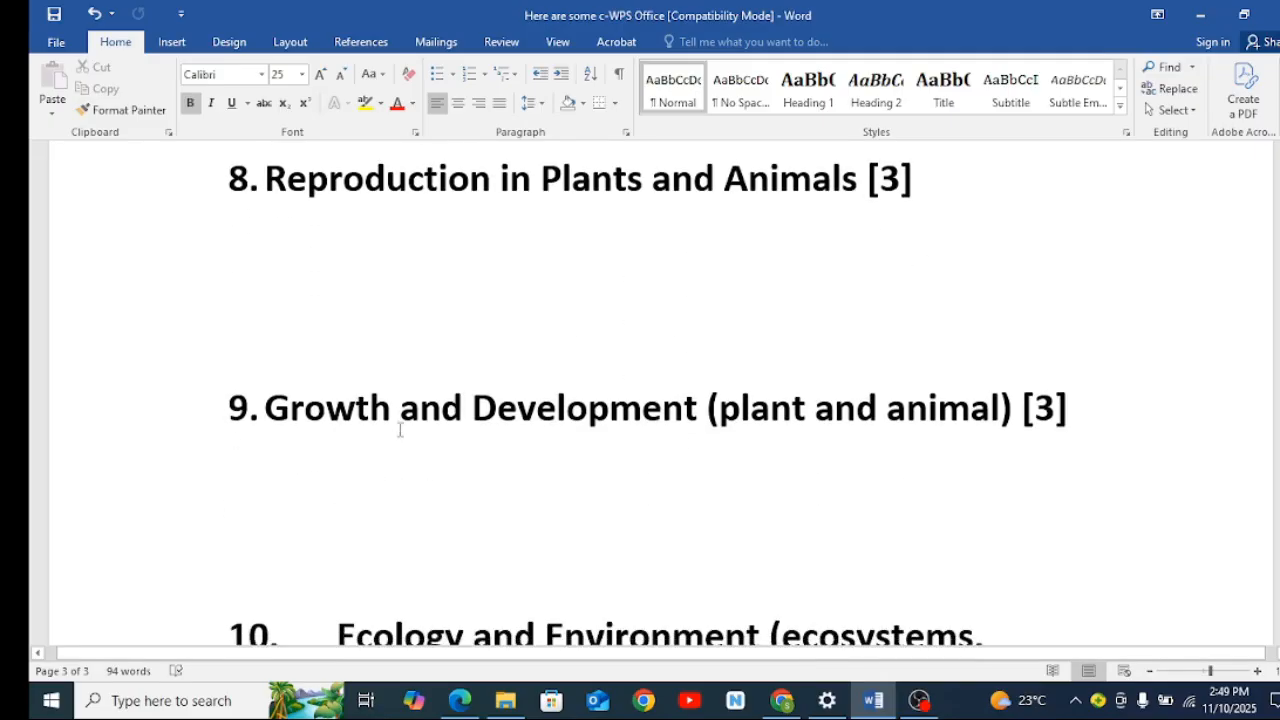
mouse_move(784, 428)
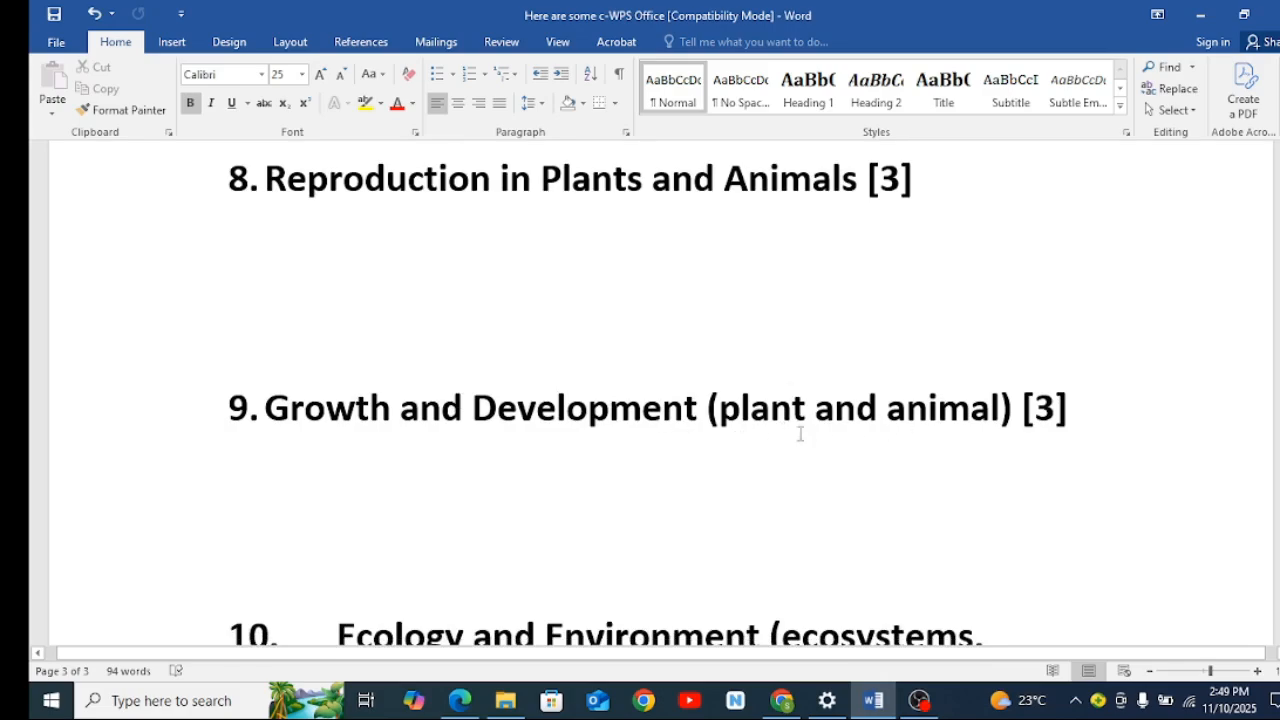
scroll("down", 3)
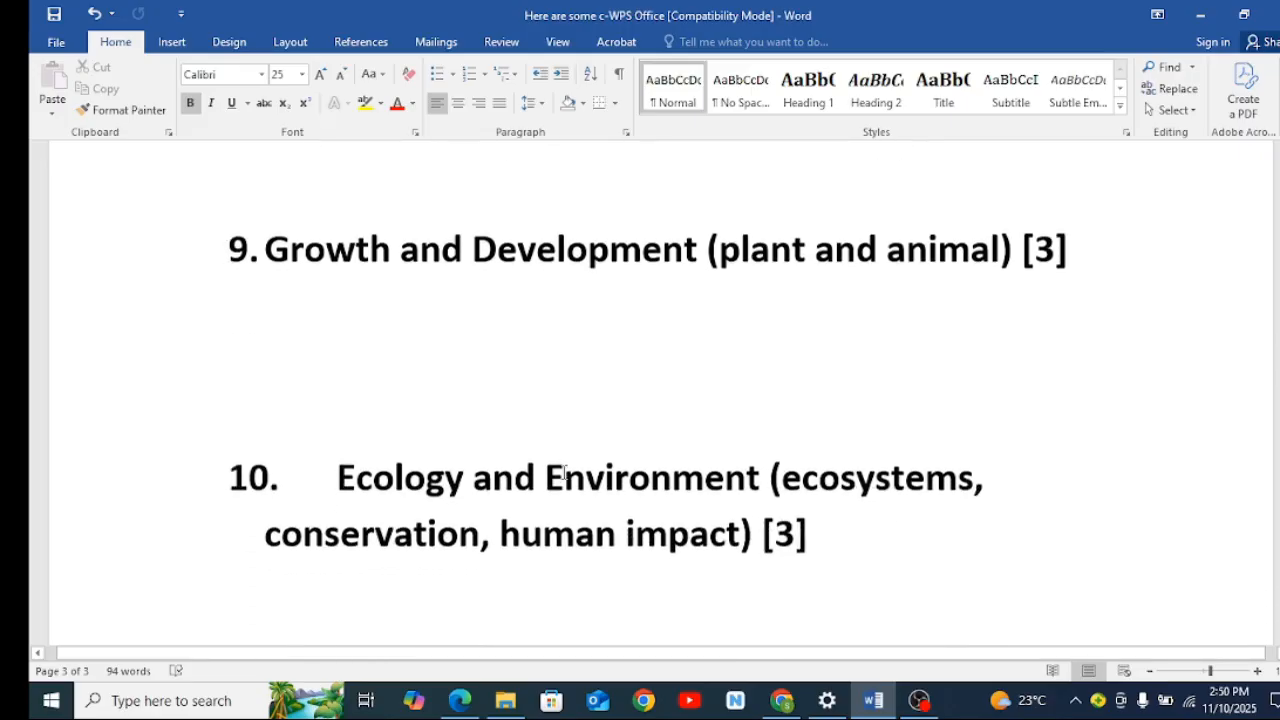
scroll("down", 3)
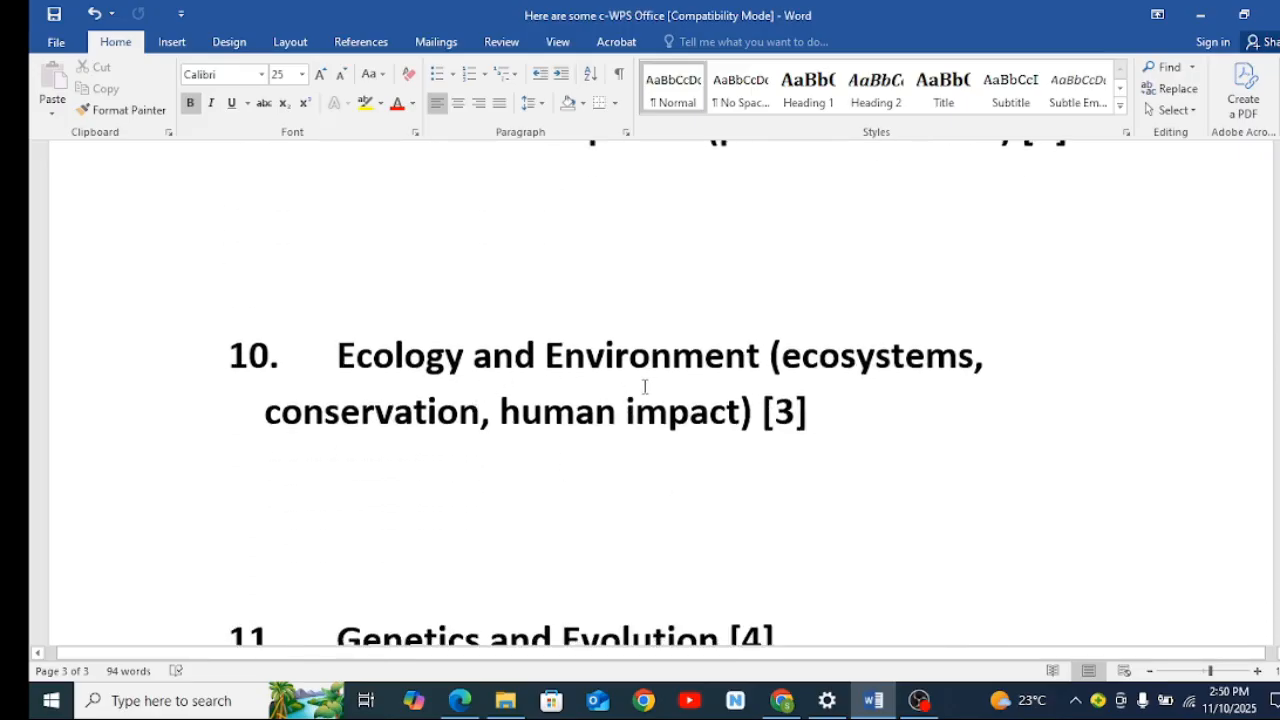
mouse_move(520, 430)
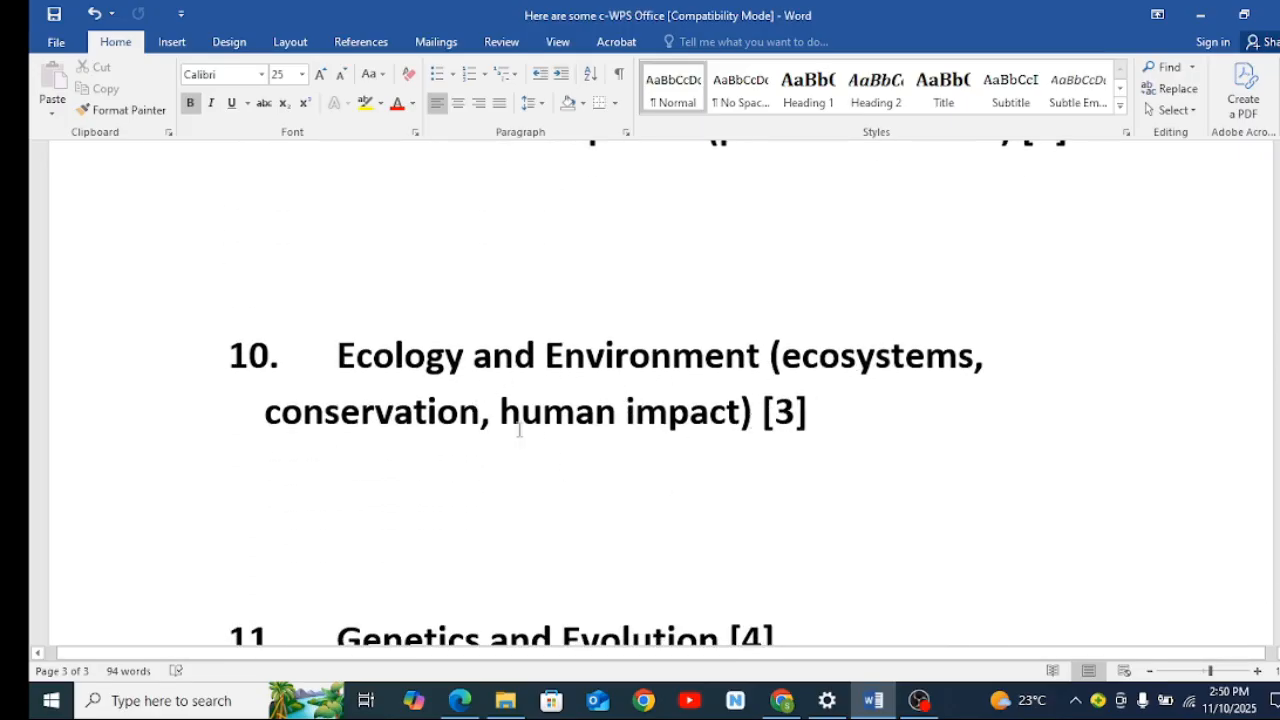
scroll("down", 3)
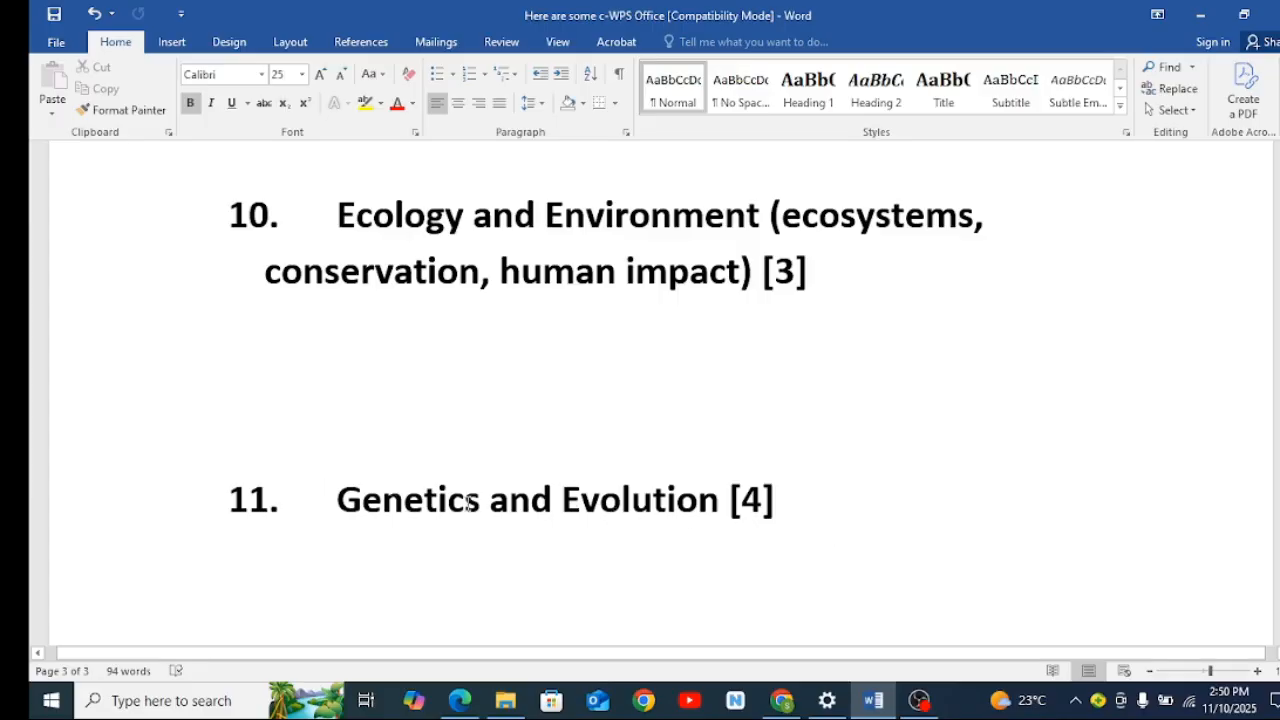
scroll("up", 3)
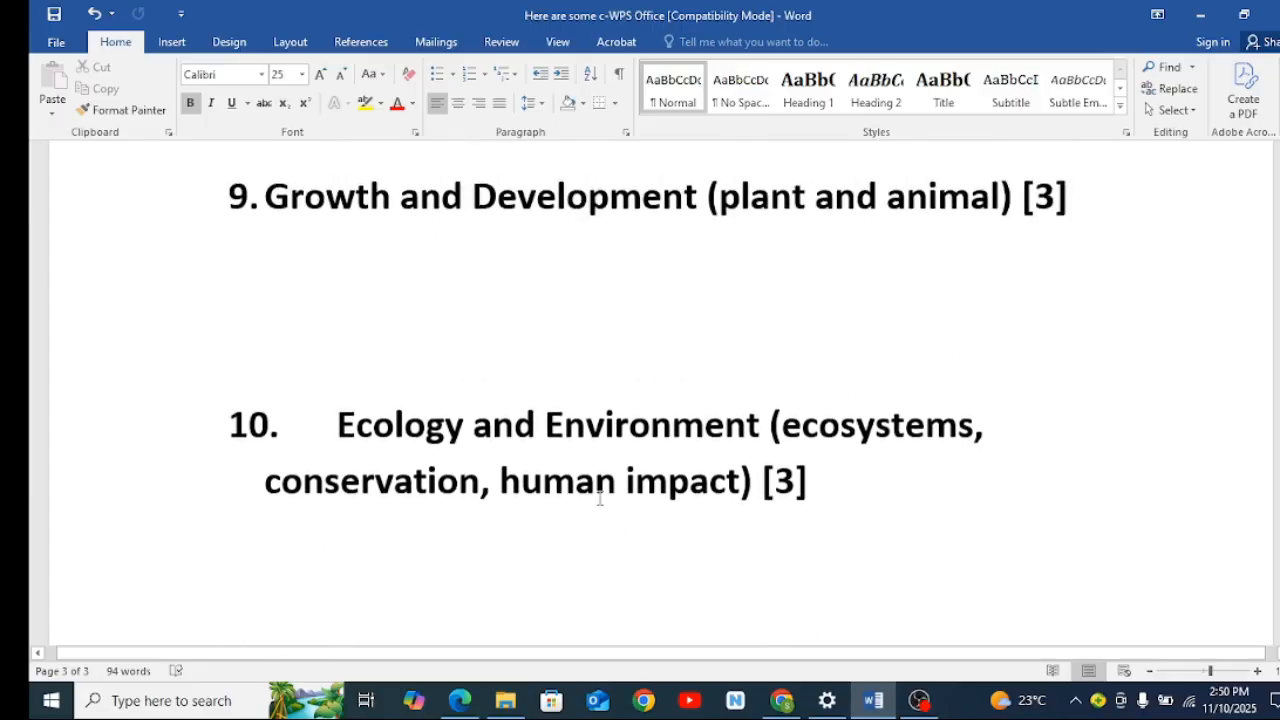
scroll("up", 3)
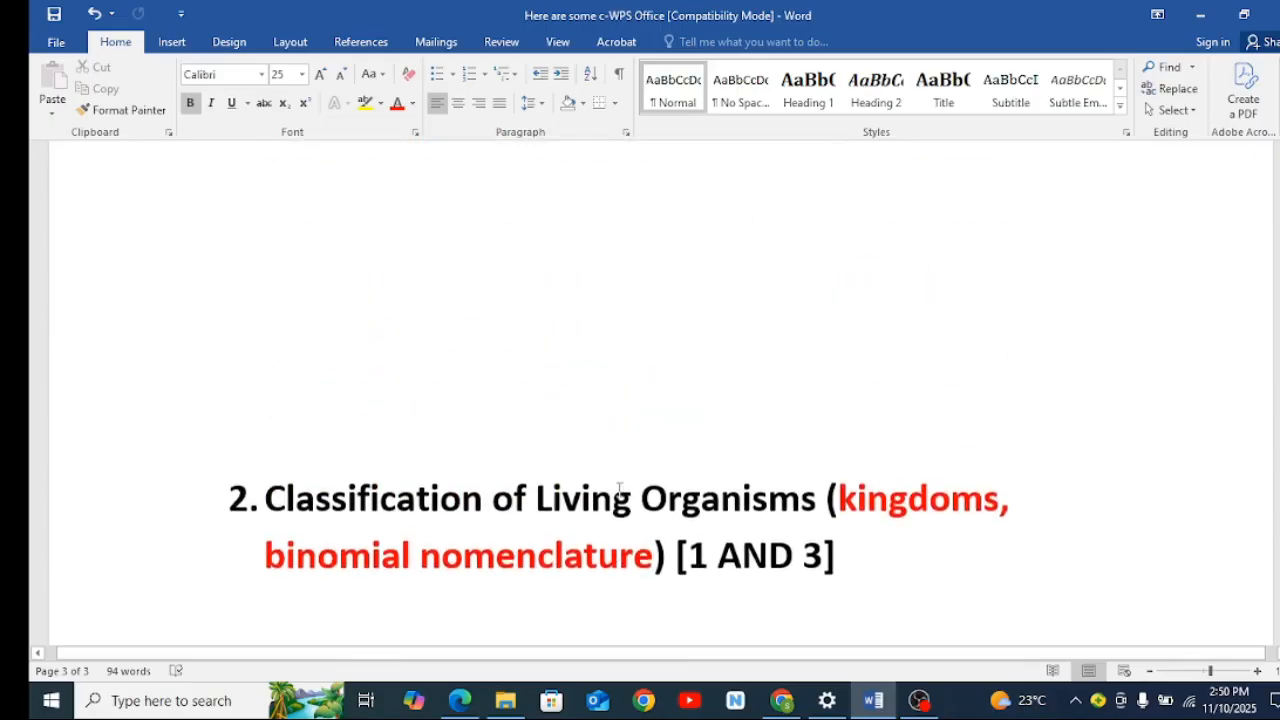
Scroll up to the document top showing the red Paper 1 title and topic 1, The Cell.
scroll("up", 3)
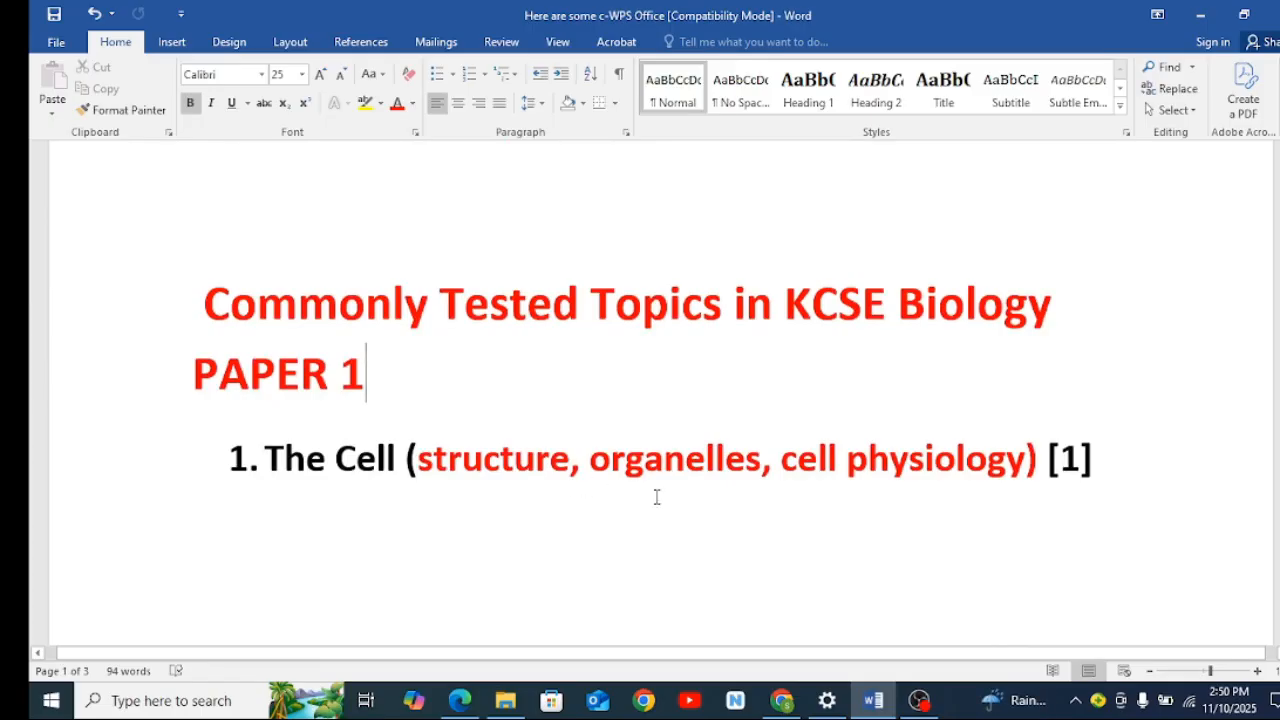
mouse_move(618, 486)
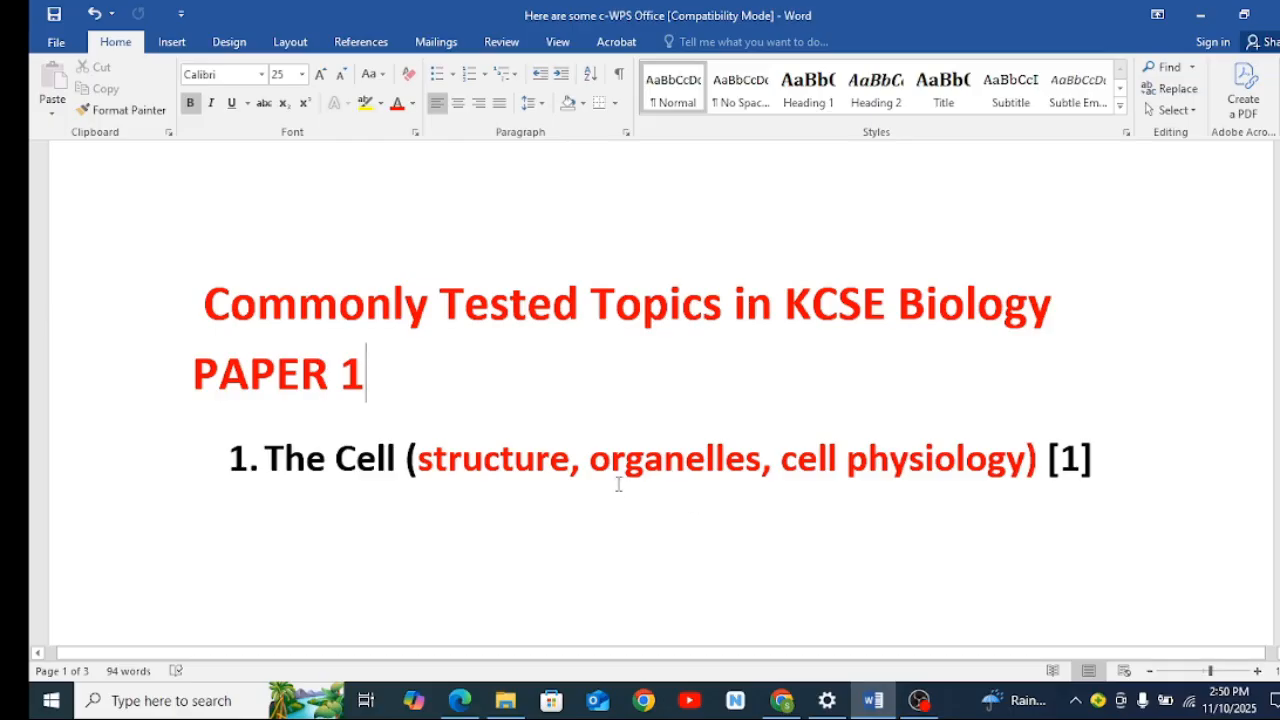
mouse_move(552, 476)
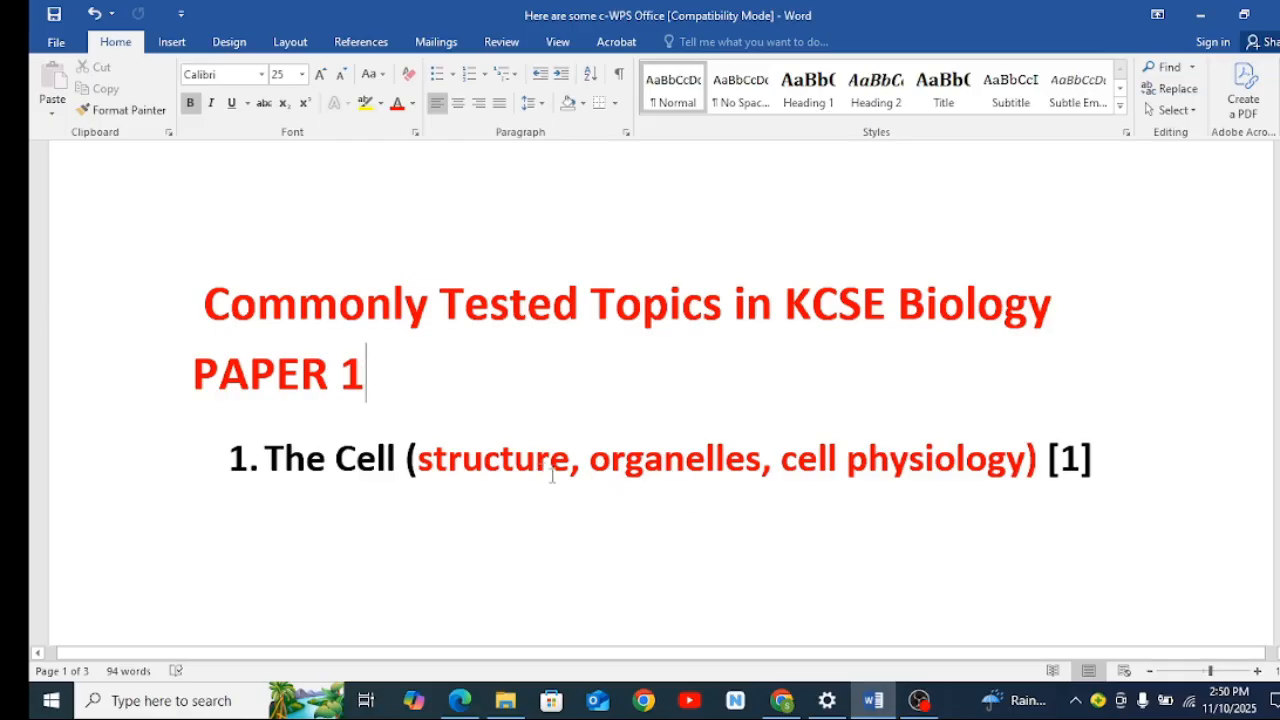